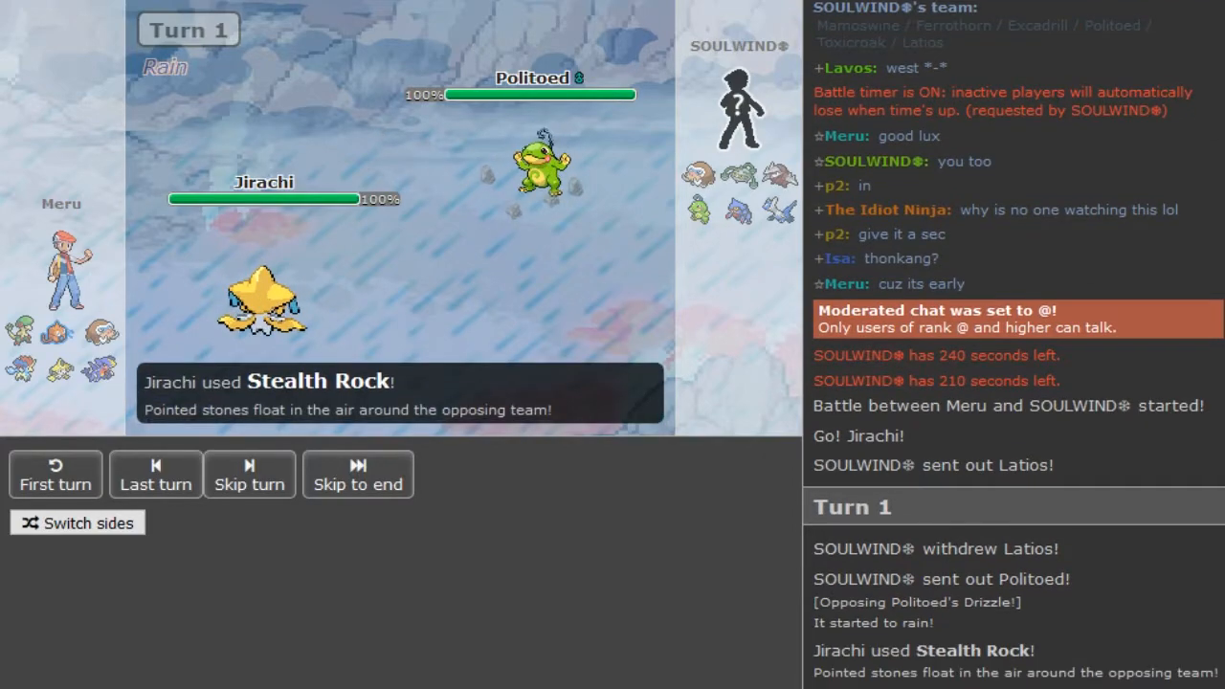
Hover the opponent's team icons to identify Latios while turns 1–4 play out.
{"action": "left_click", "coordinate": [249, 474]}
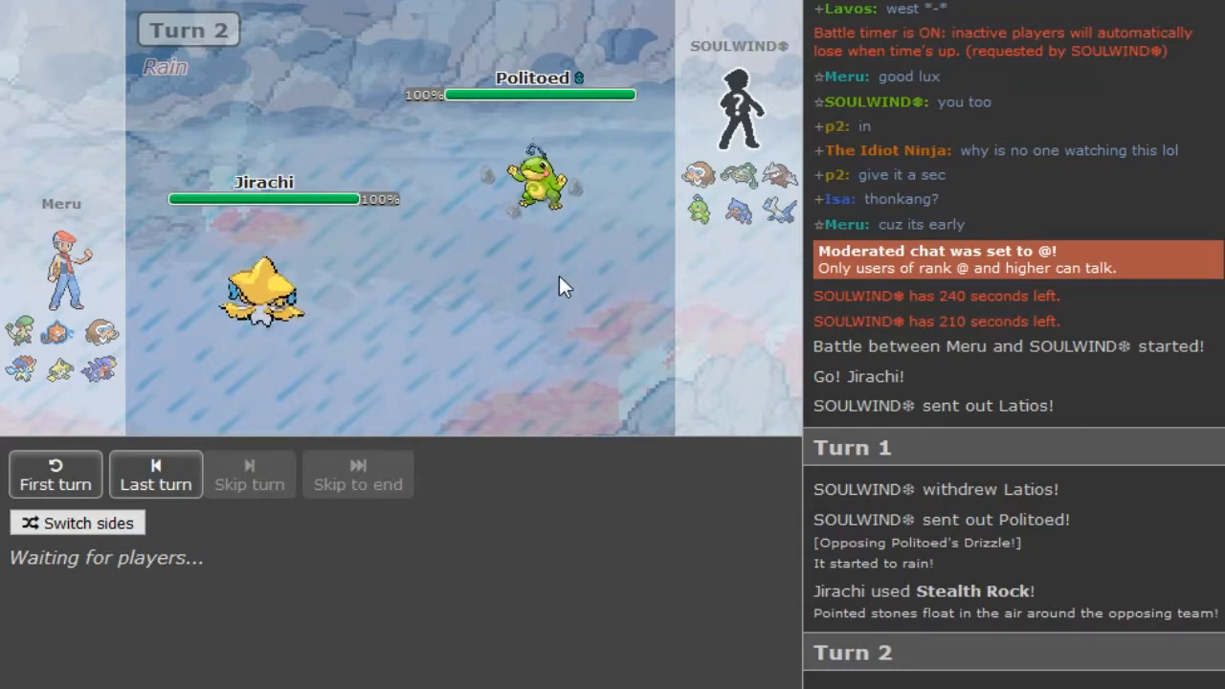
{"action": "mouse_move", "coordinate": [541, 178]}
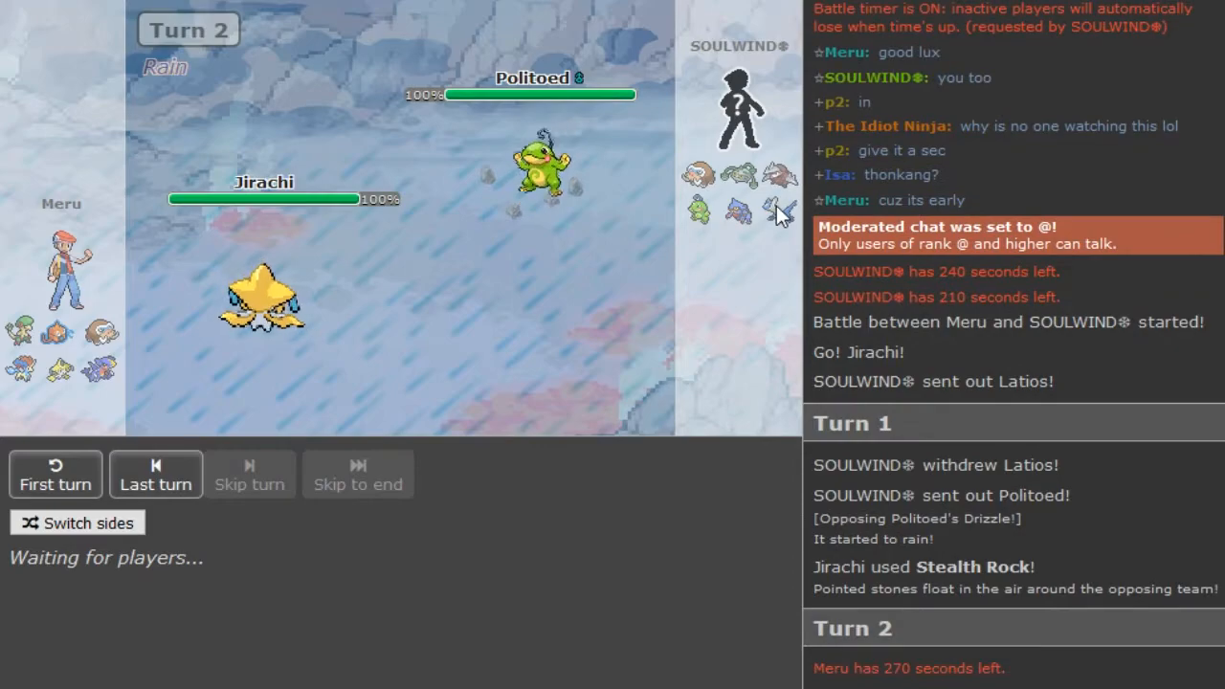
{"action": "left_click", "coordinate": [249, 474]}
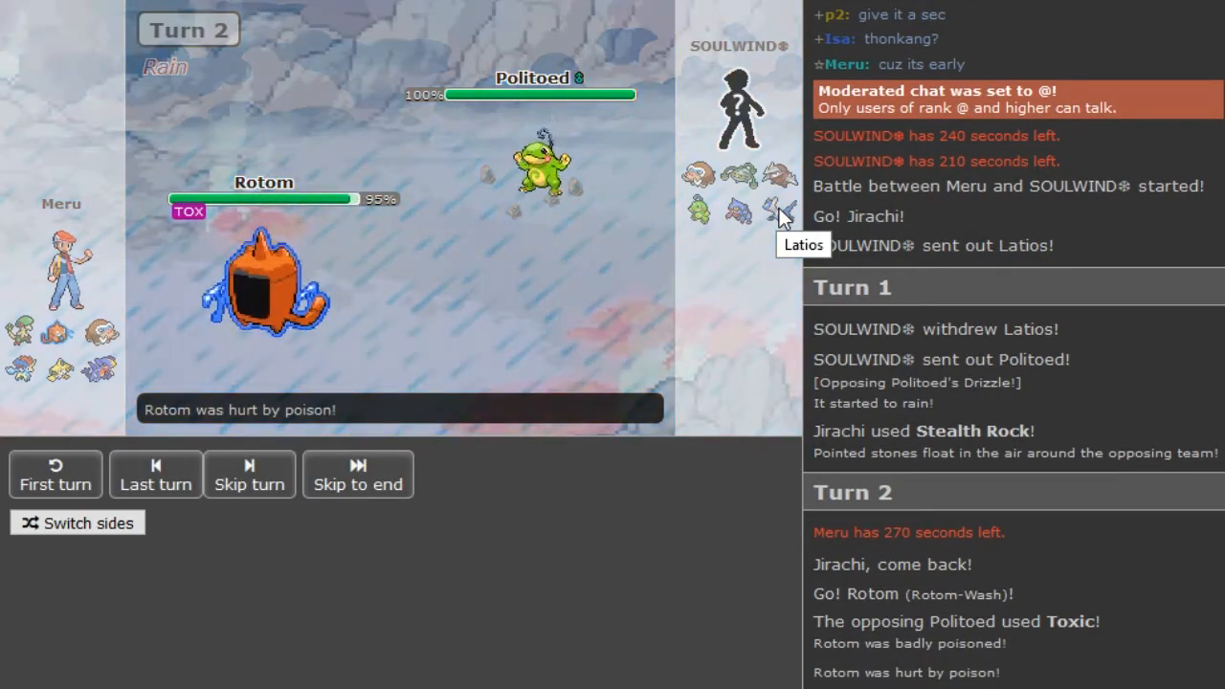
{"action": "left_click", "coordinate": [249, 474]}
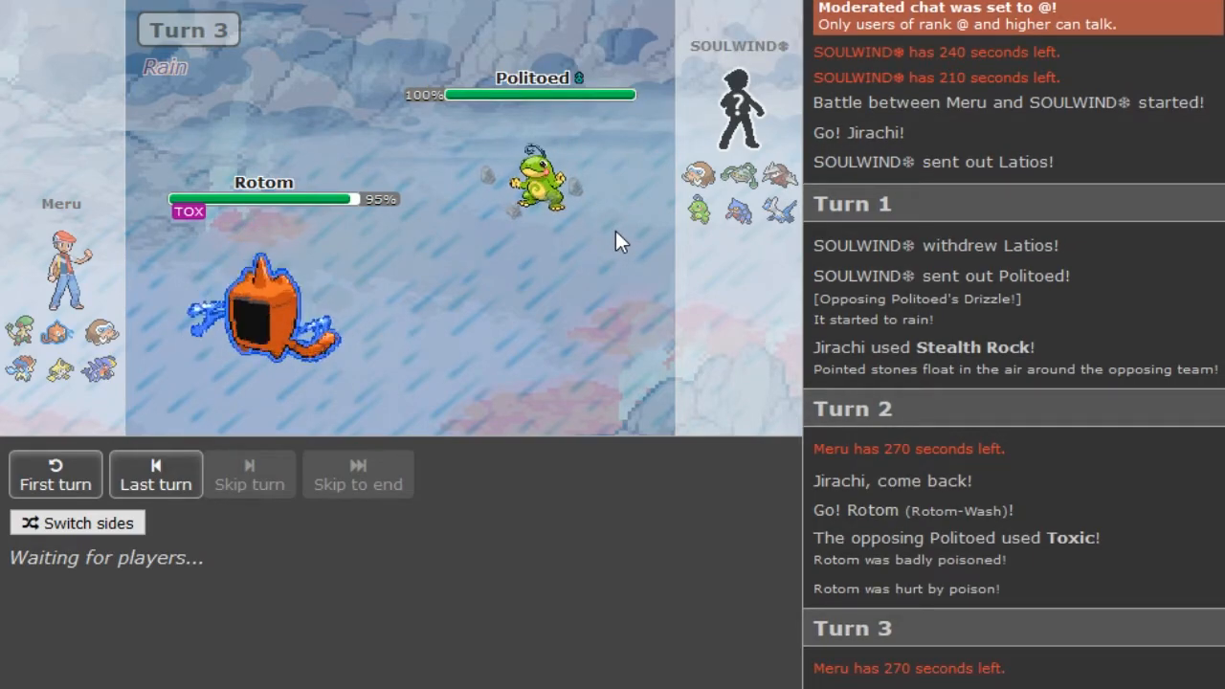
{"action": "mouse_move", "coordinate": [540, 177]}
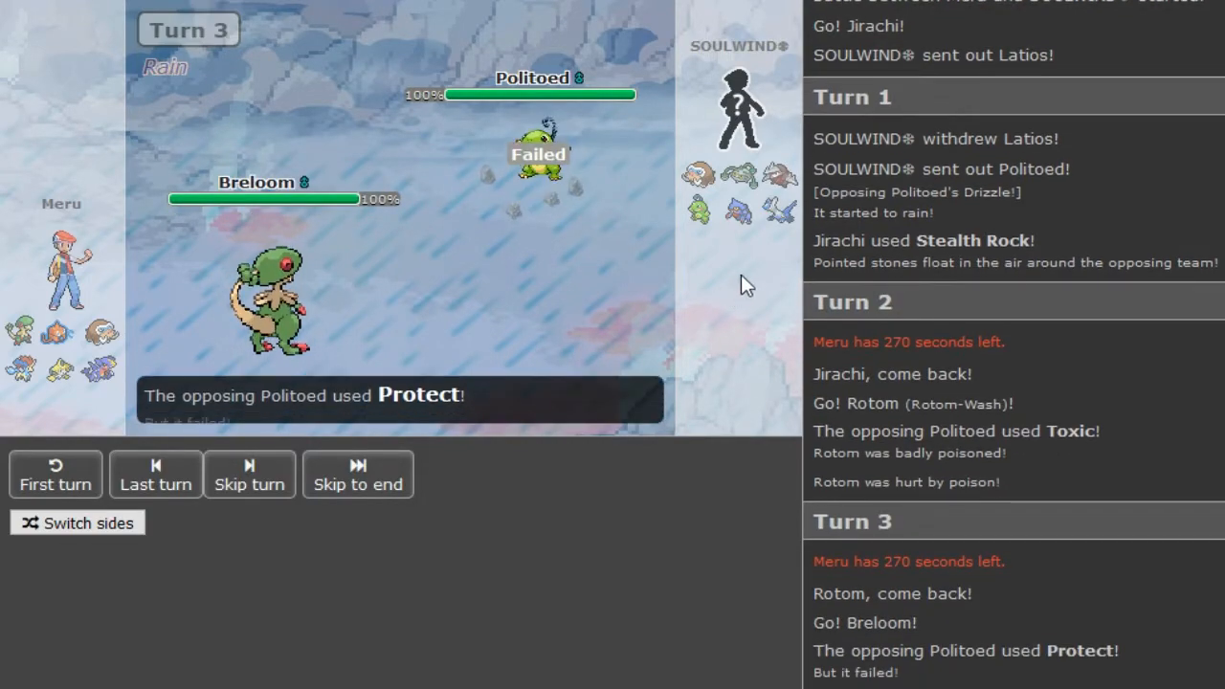
{"action": "left_click", "coordinate": [249, 474]}
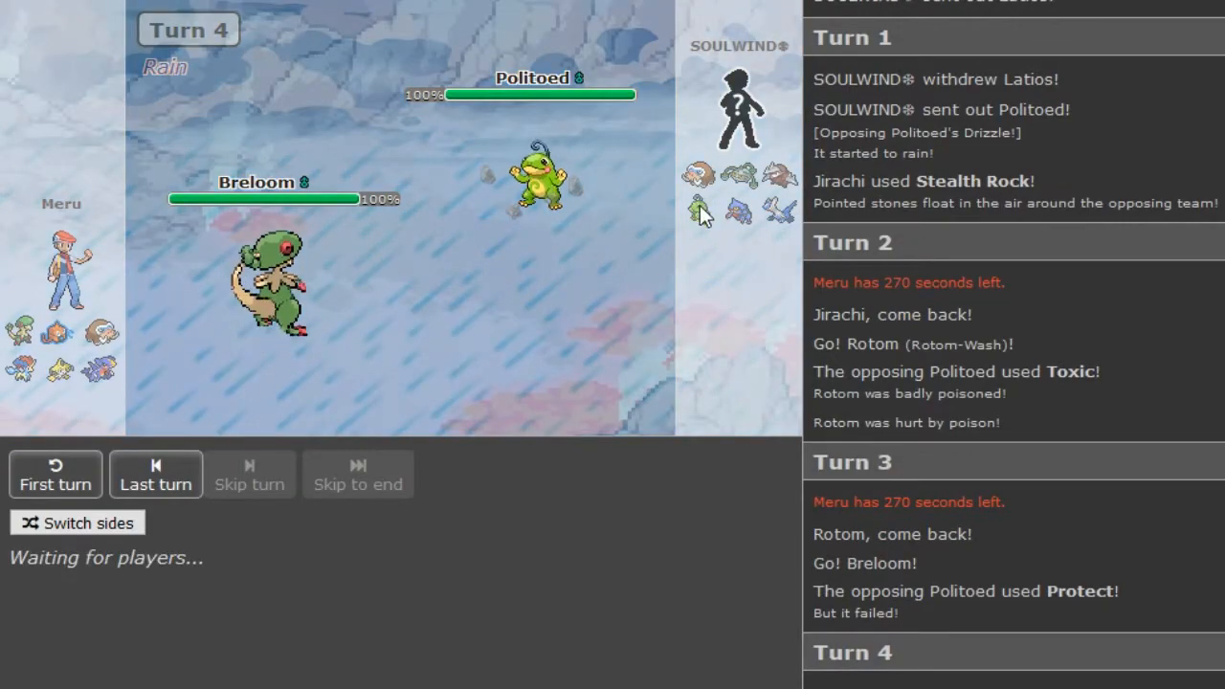
{"action": "mouse_move", "coordinate": [697, 208]}
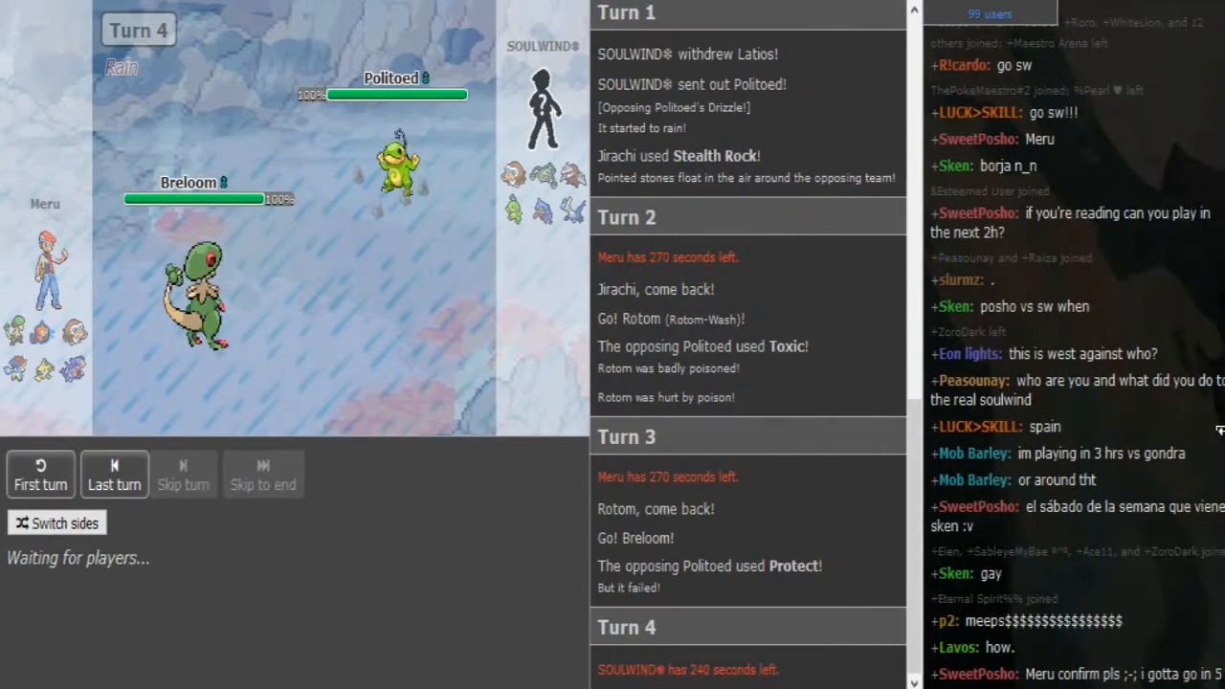
Scroll the battle log down to follow Breloom's Spore on Politoed.
{"action": "scroll", "scroll_direction": "down", "scroll_amount": 3}
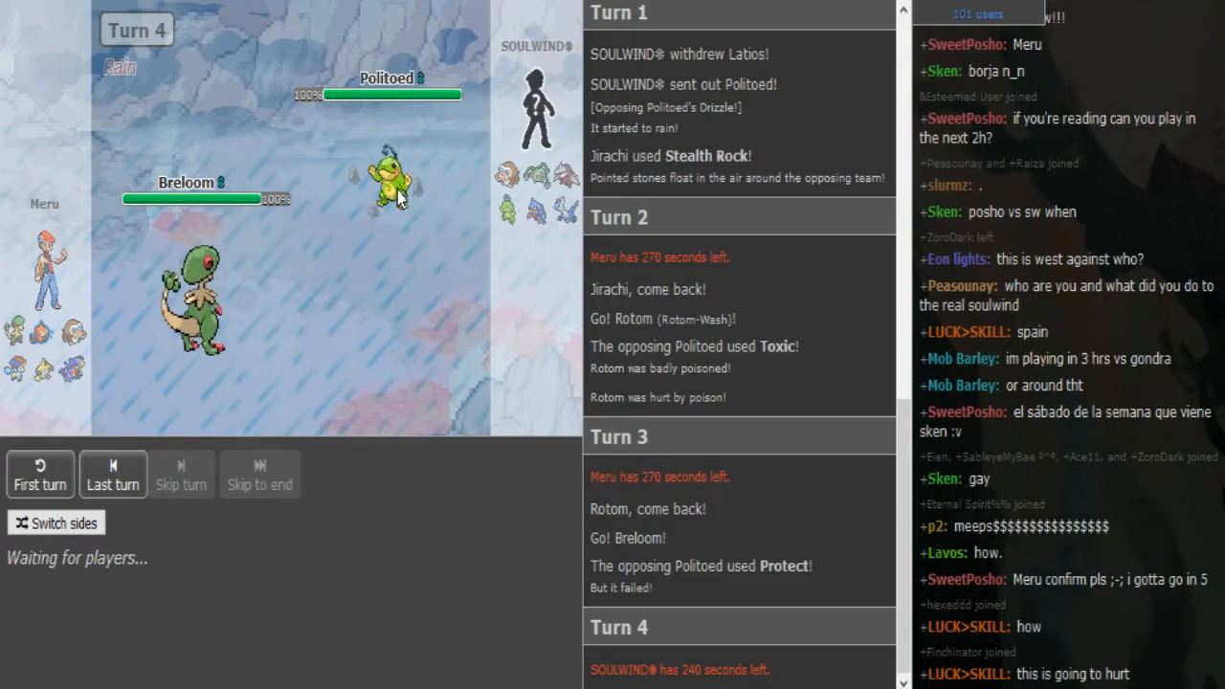
{"action": "mouse_move", "coordinate": [391, 177]}
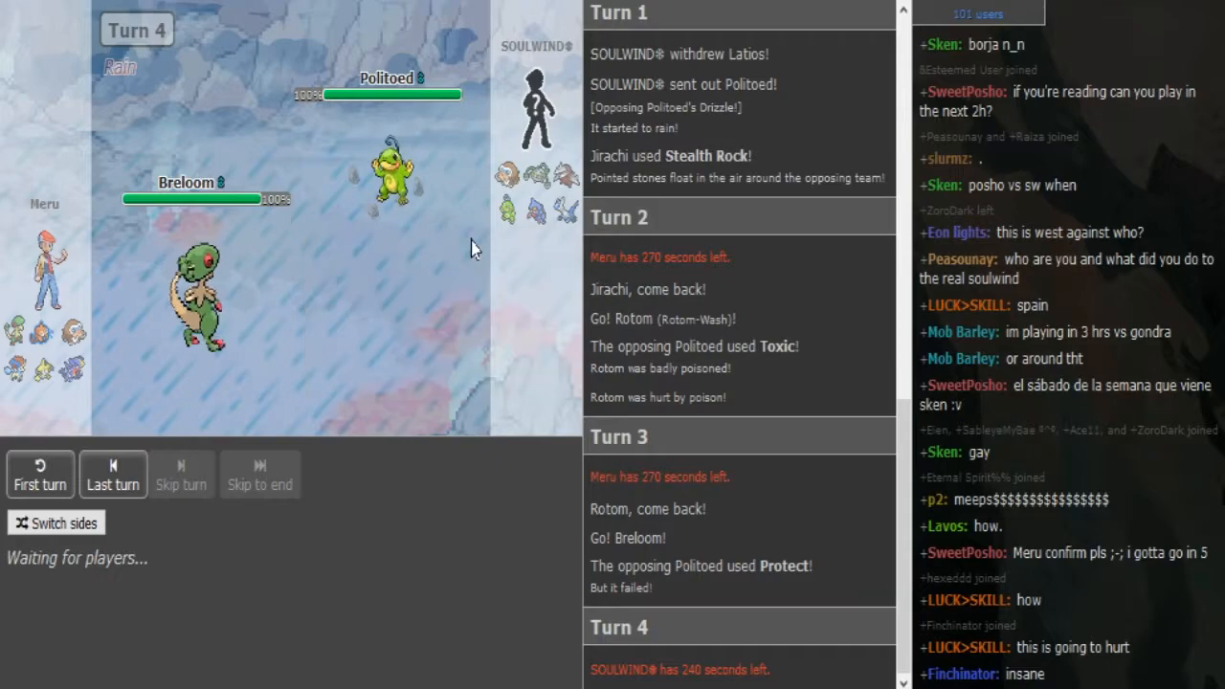
{"action": "mouse_move", "coordinate": [569, 213]}
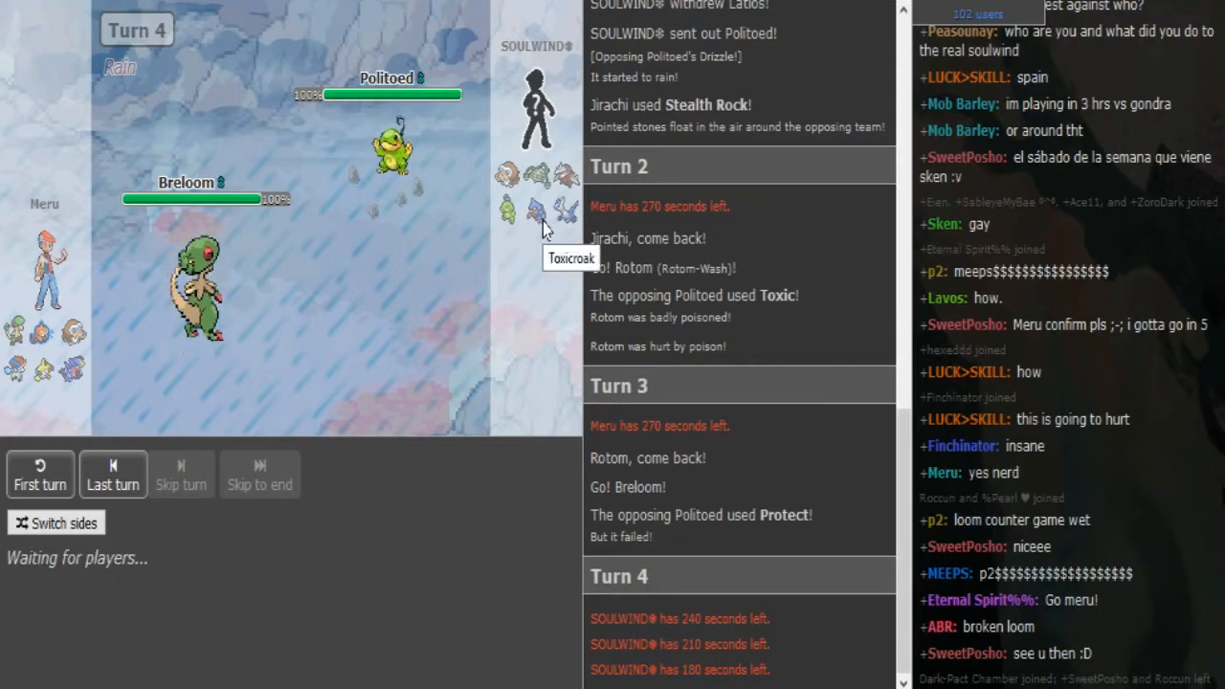
{"action": "mouse_move", "coordinate": [197, 287]}
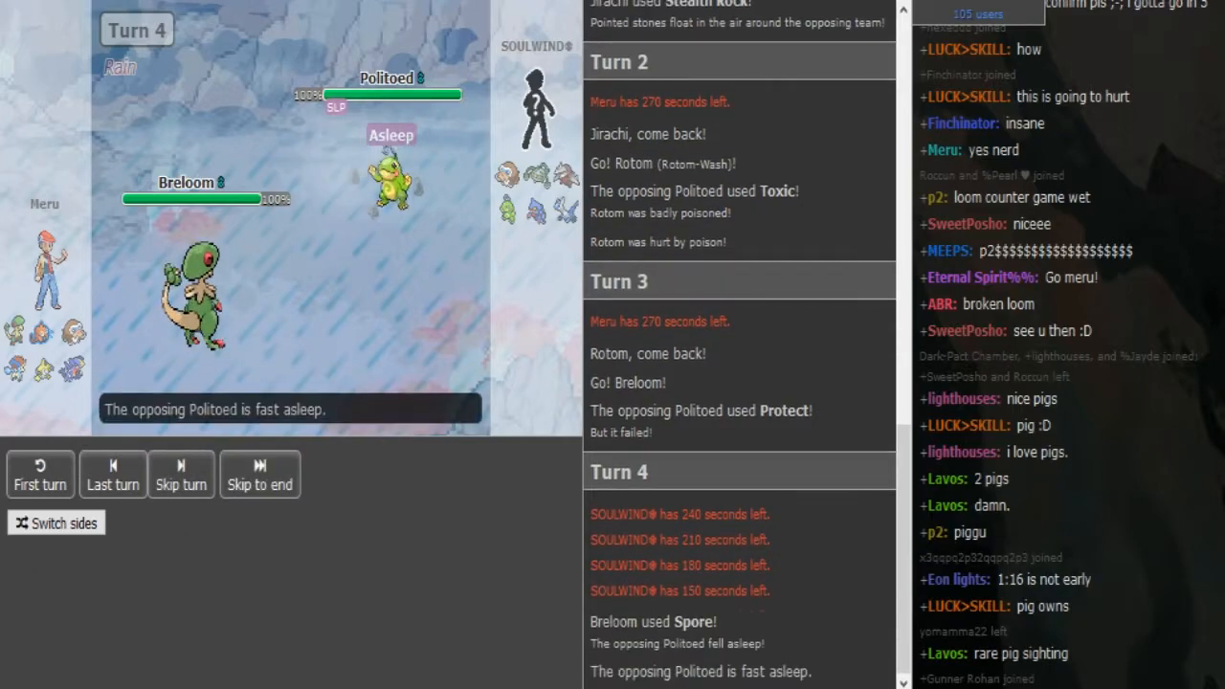
Check the opponent's team icons as Focus Punch leaves Latios at 6%.
{"action": "left_click", "coordinate": [181, 474]}
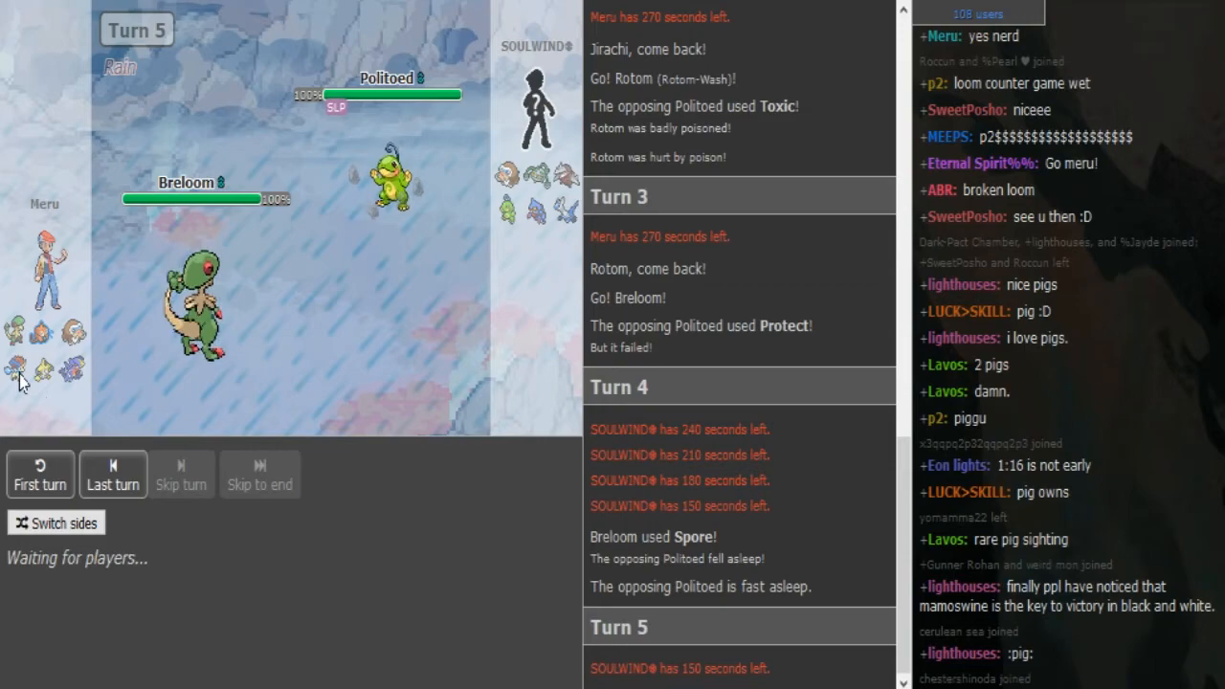
{"action": "mouse_move", "coordinate": [15, 367]}
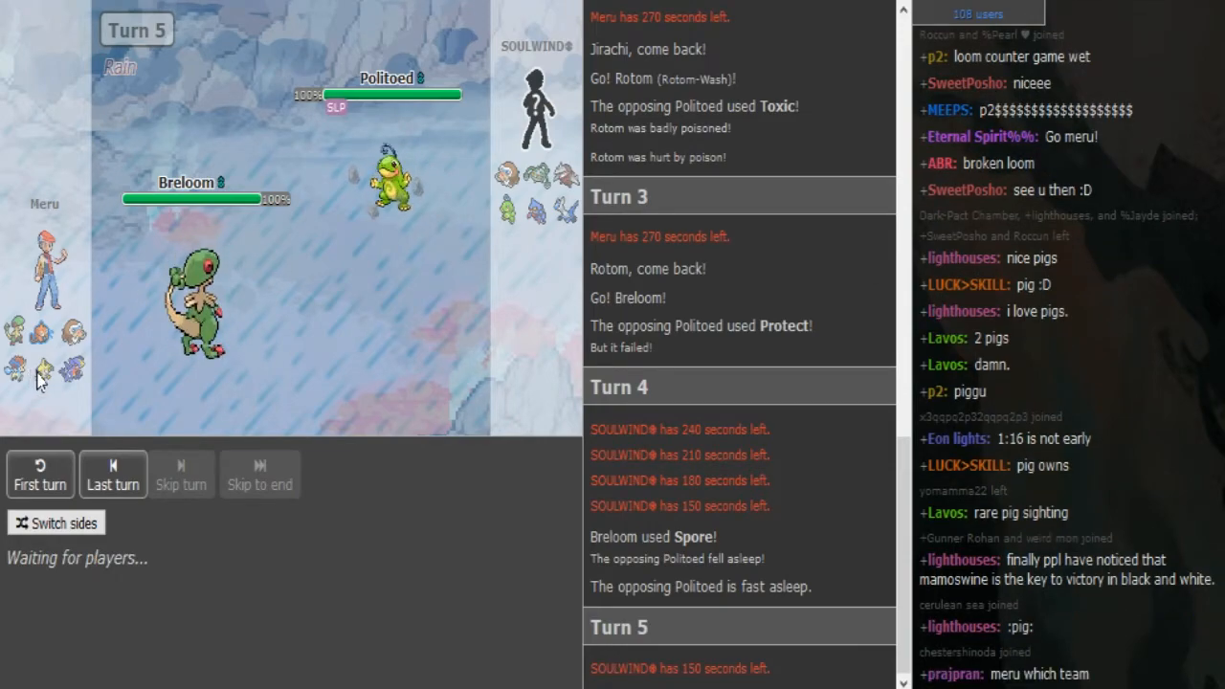
{"action": "mouse_move", "coordinate": [72, 369]}
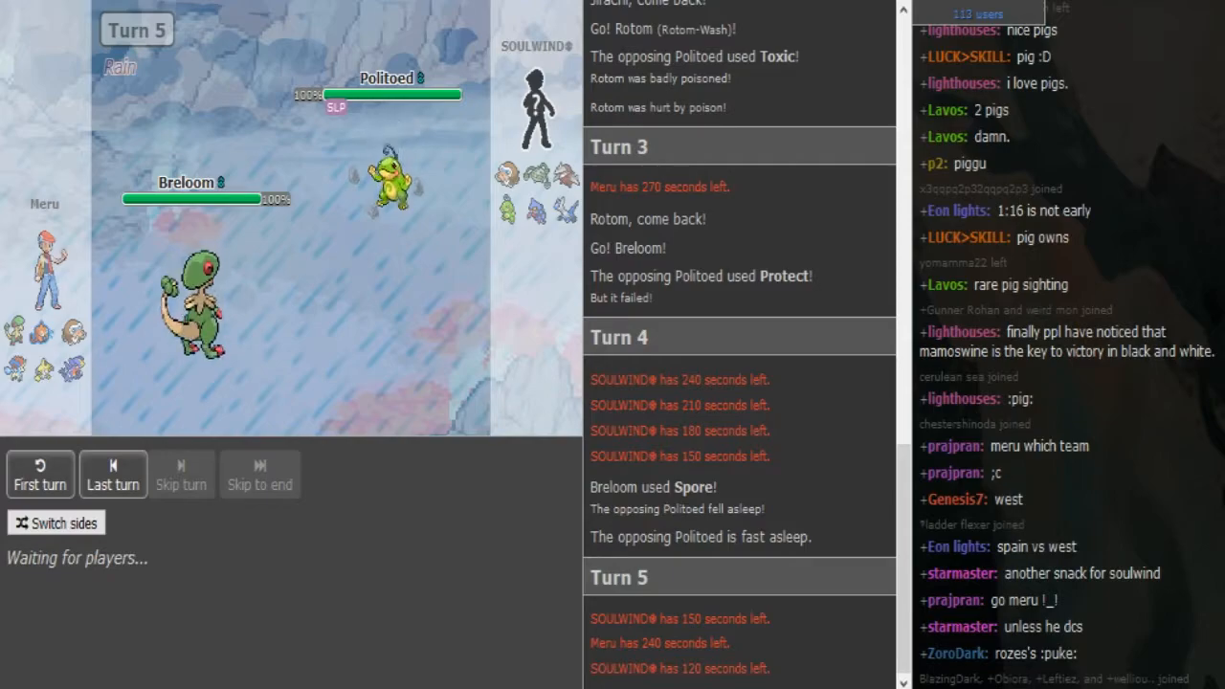
{"action": "left_click", "coordinate": [181, 474]}
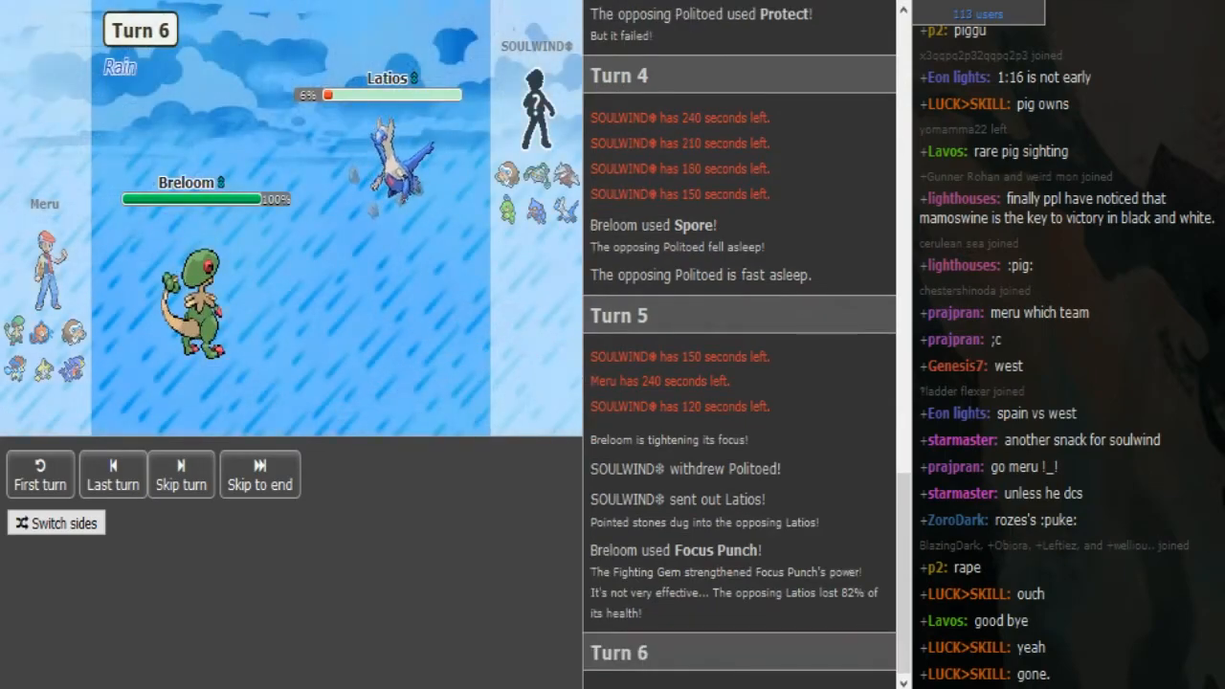
Inspect the opposing Toxicroak's HP, ability and item via its tooltip.
{"action": "left_click", "coordinate": [112, 474]}
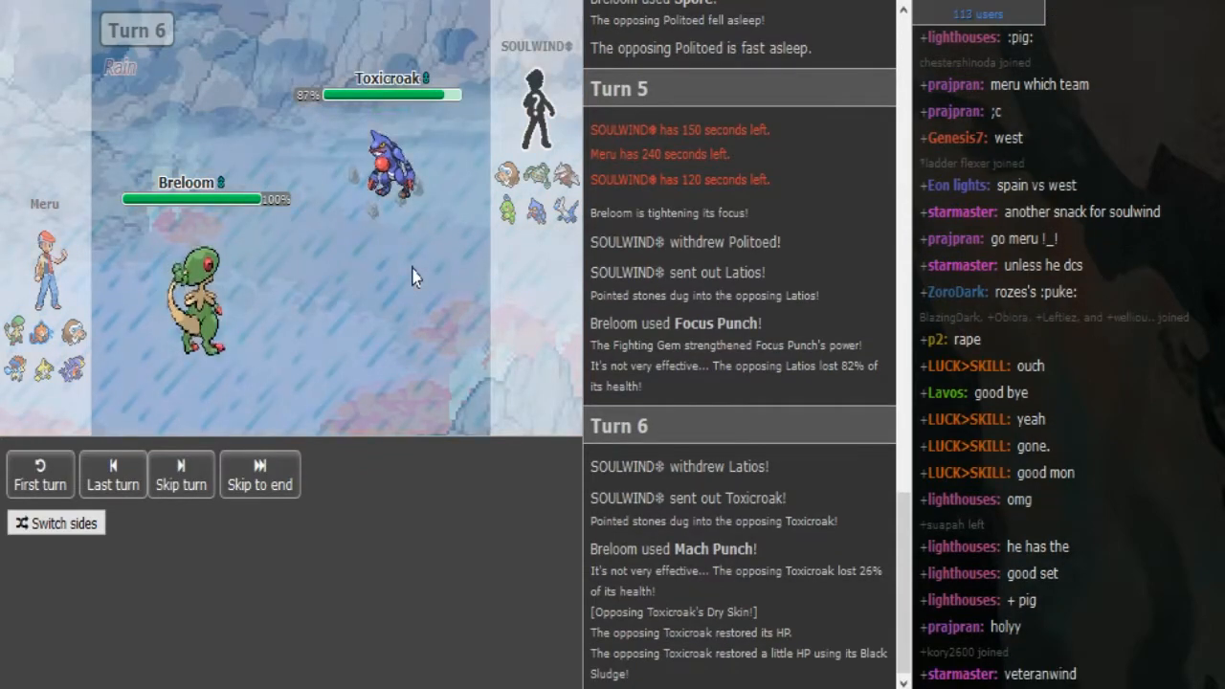
{"action": "left_click", "coordinate": [181, 474]}
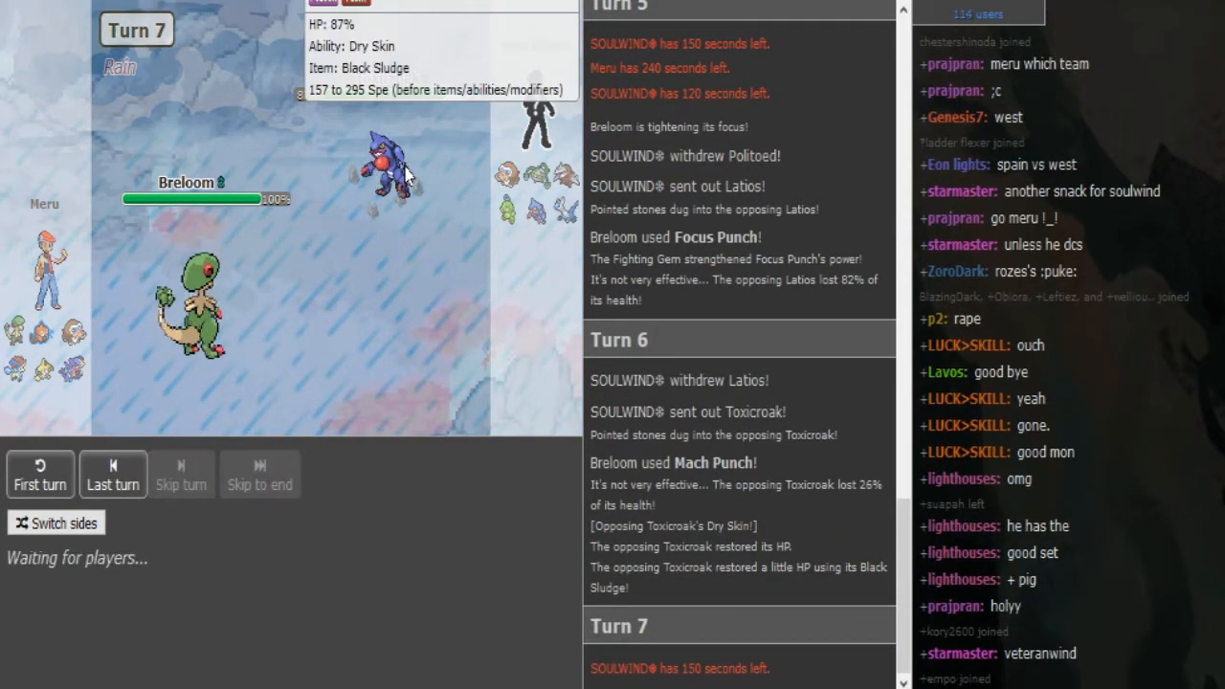
{"action": "mouse_move", "coordinate": [402, 410]}
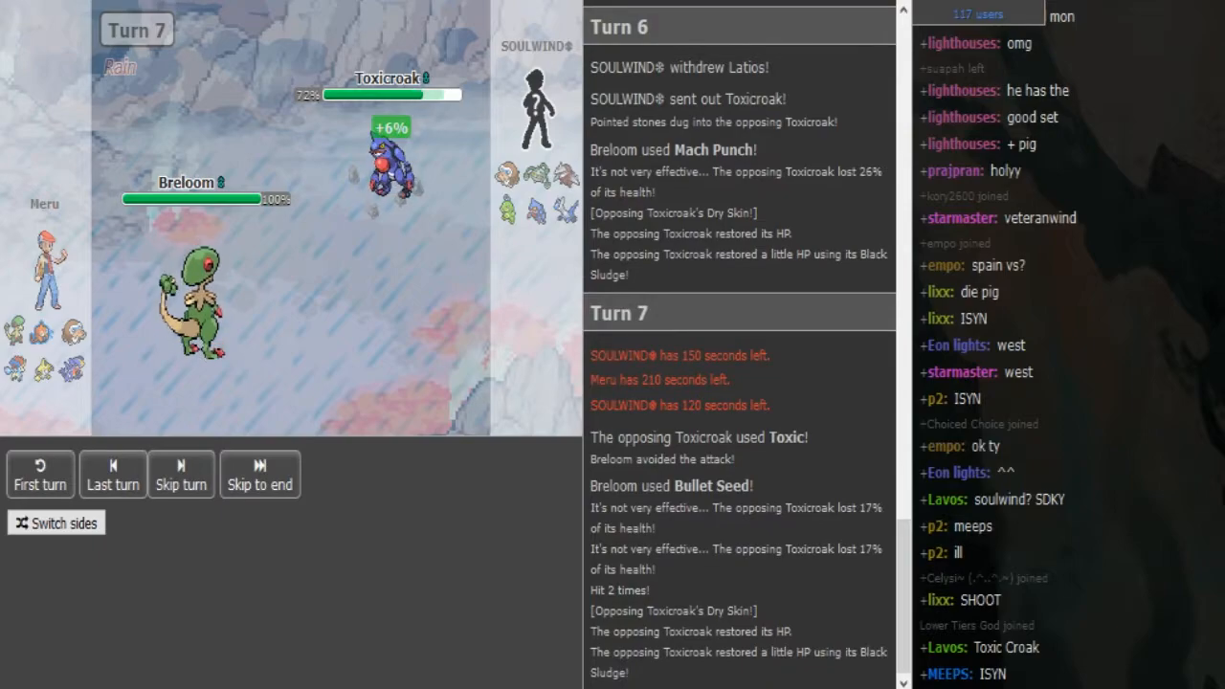
{"action": "left_click", "coordinate": [180, 474]}
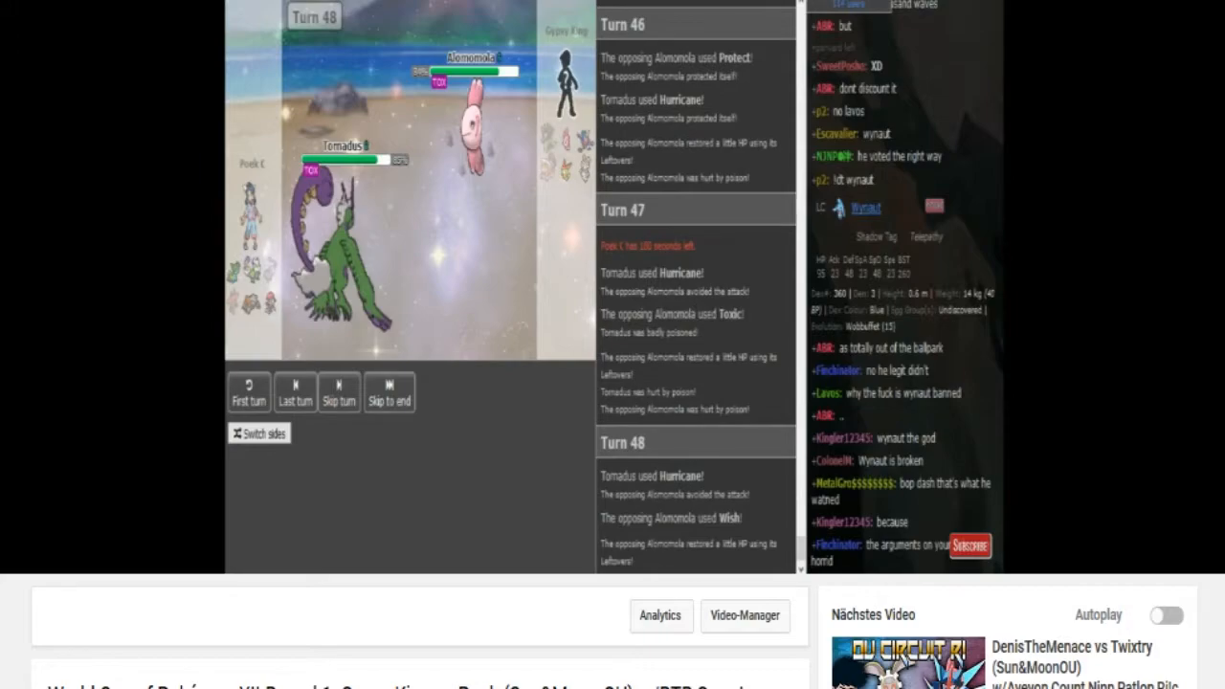
{"action": "mouse_move", "coordinate": [1155, 5]}
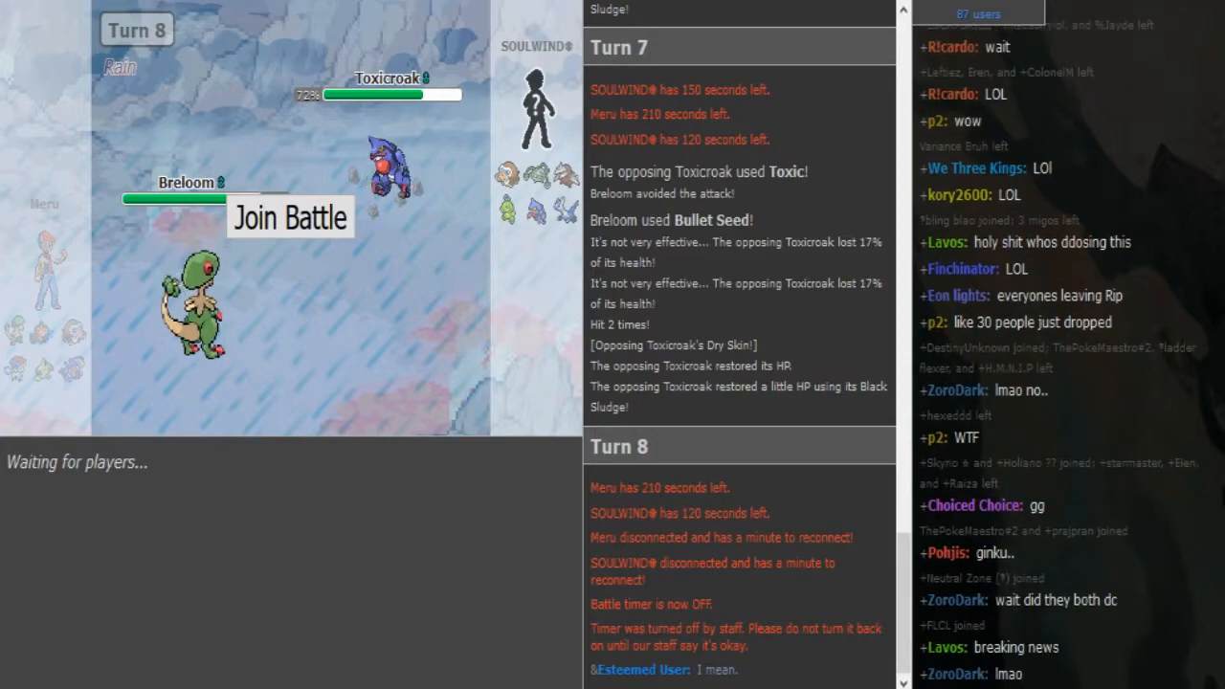
Return to the Showdown battle to watch turn 8's disconnects and timer shutoff.
{"action": "left_click", "coordinate": [289, 217]}
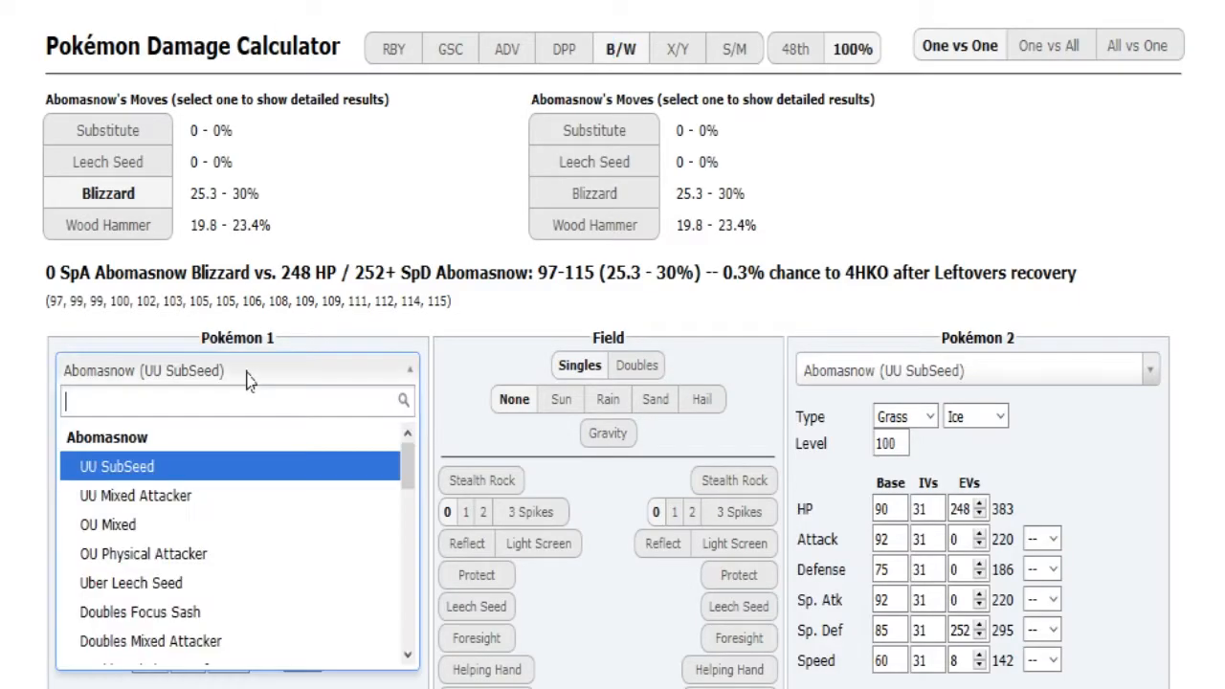
Enter 'kel' to search for Keldeo as Pokémon 1.
{"action": "type", "text": "kel"}
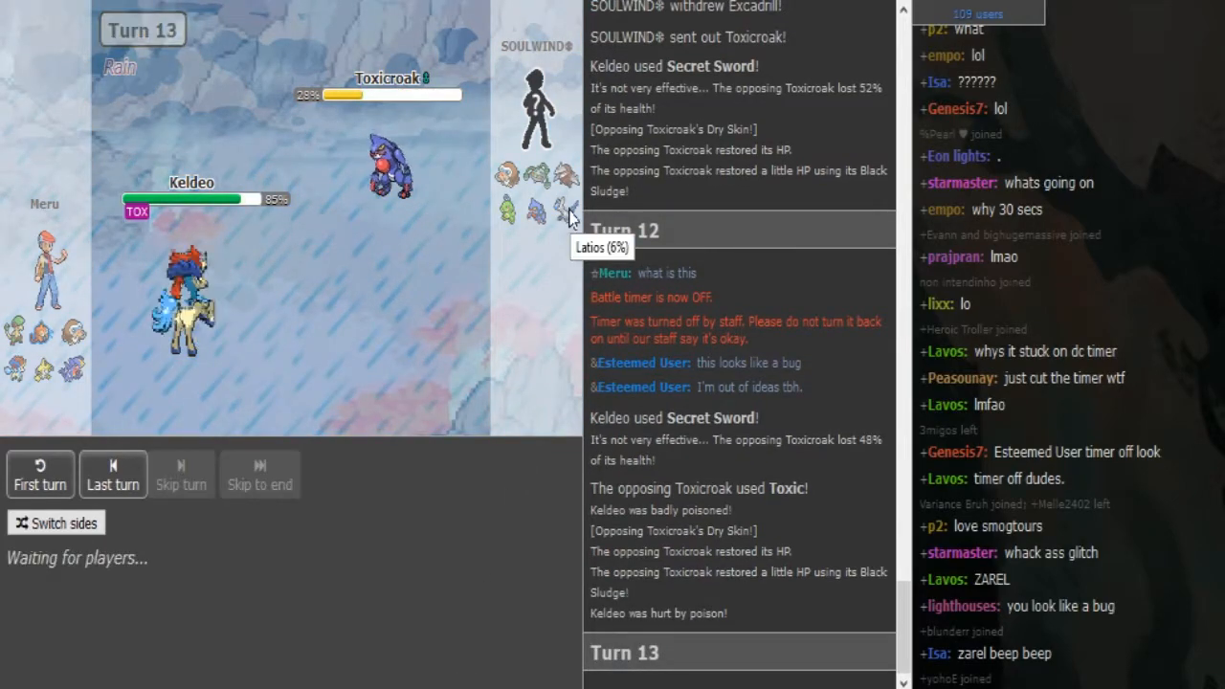
{"action": "mouse_move", "coordinate": [533, 221]}
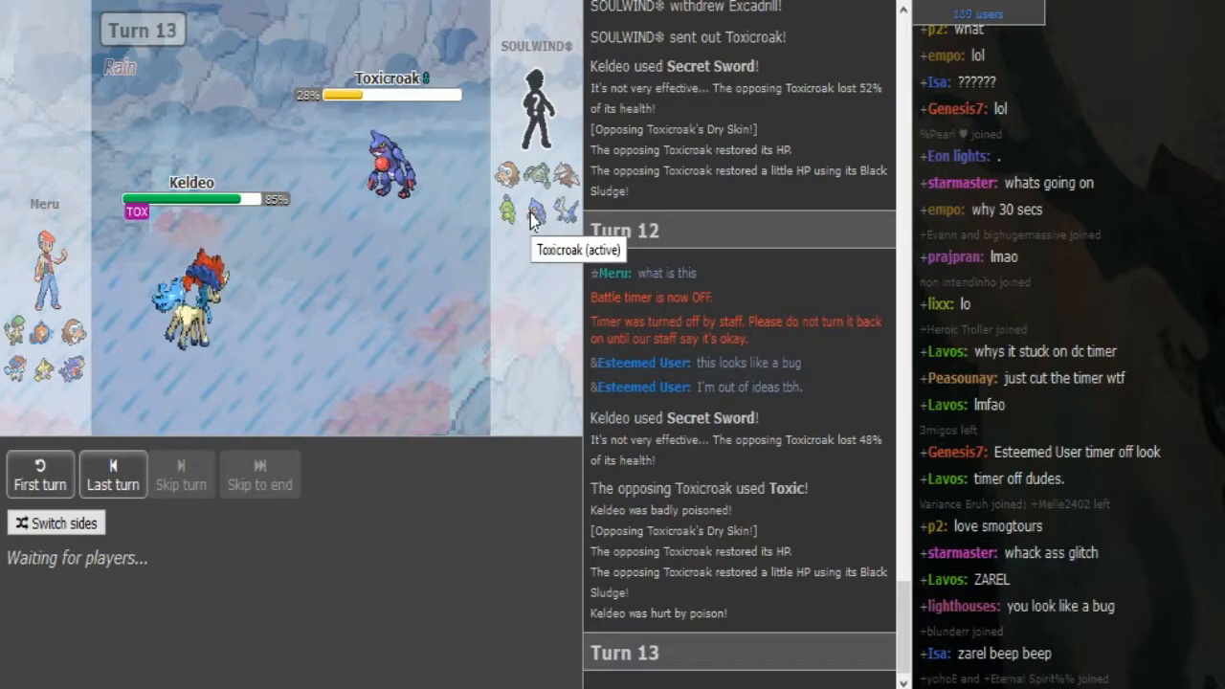
{"action": "mouse_move", "coordinate": [531, 186]}
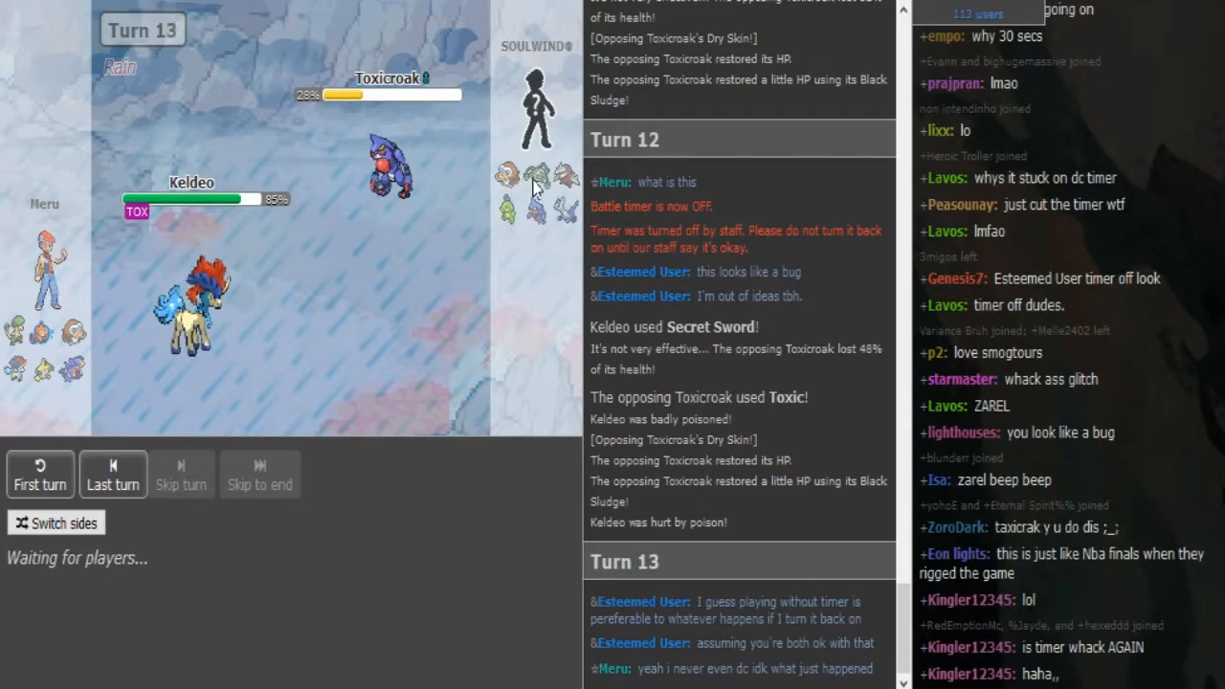
{"action": "mouse_move", "coordinate": [569, 192]}
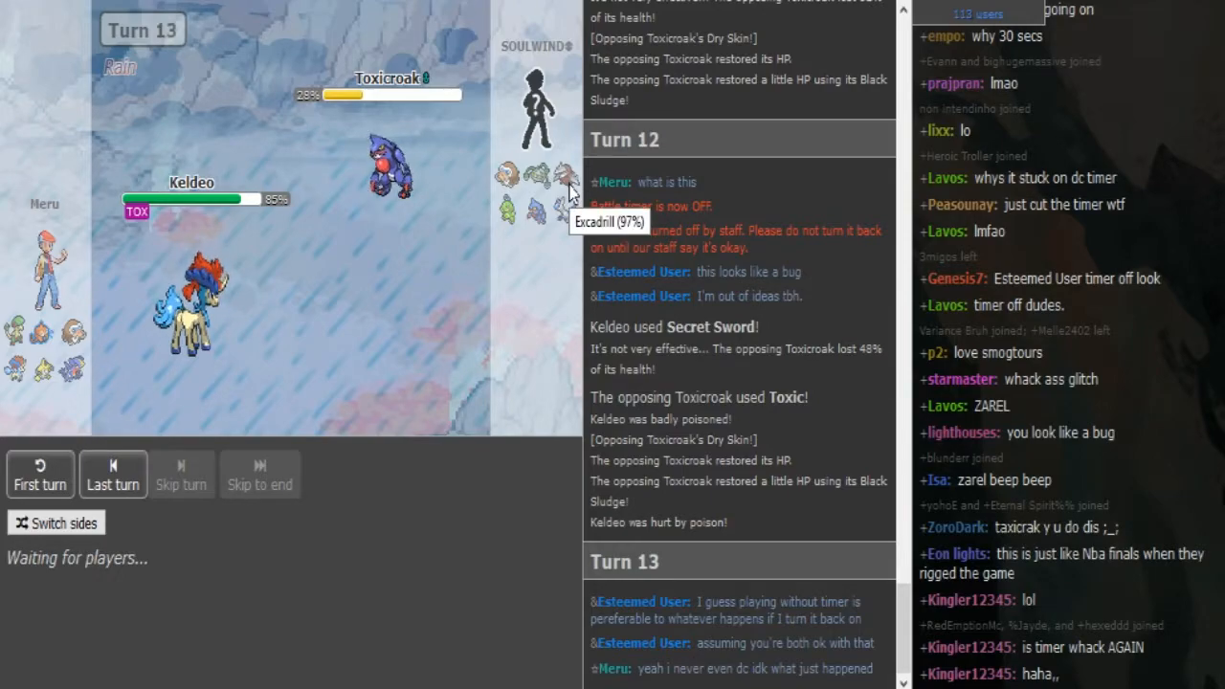
{"action": "mouse_move", "coordinate": [509, 201]}
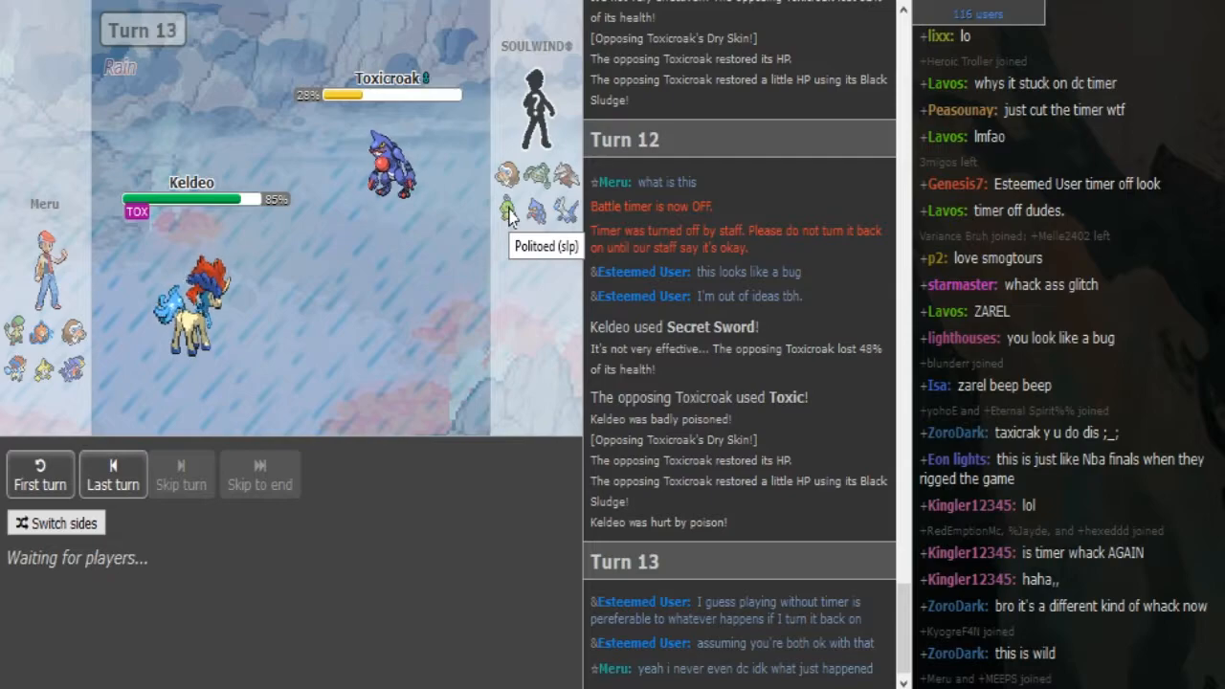
{"action": "mouse_move", "coordinate": [533, 223]}
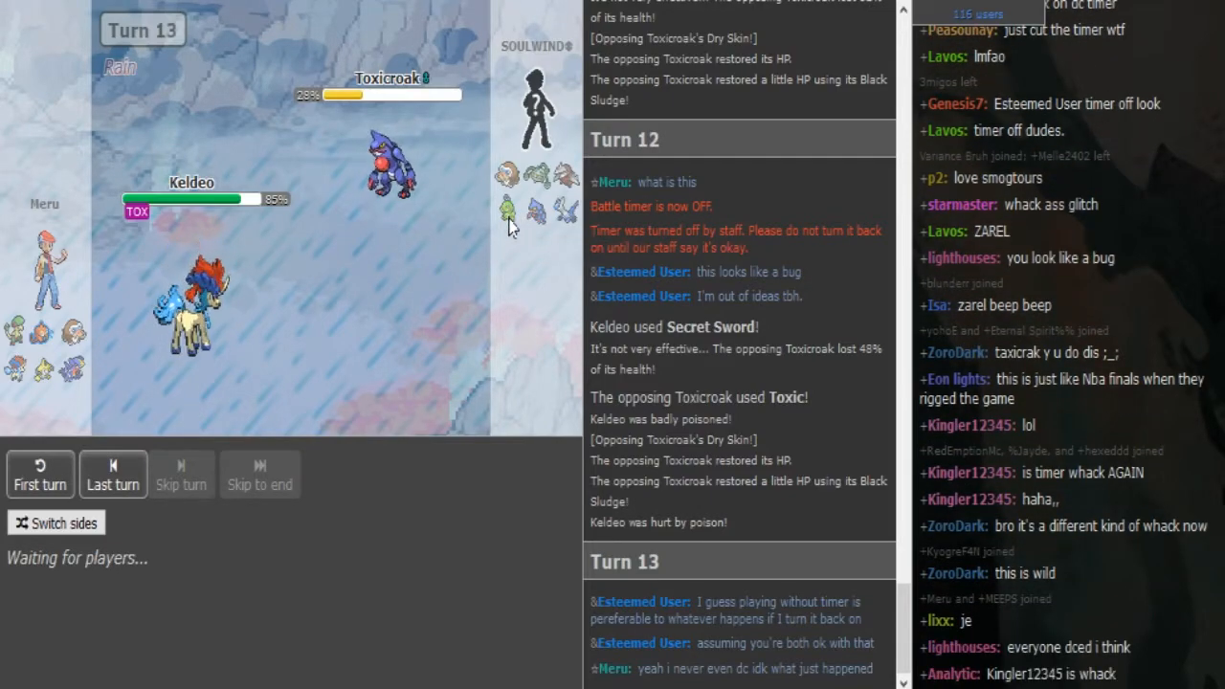
{"action": "mouse_move", "coordinate": [508, 207]}
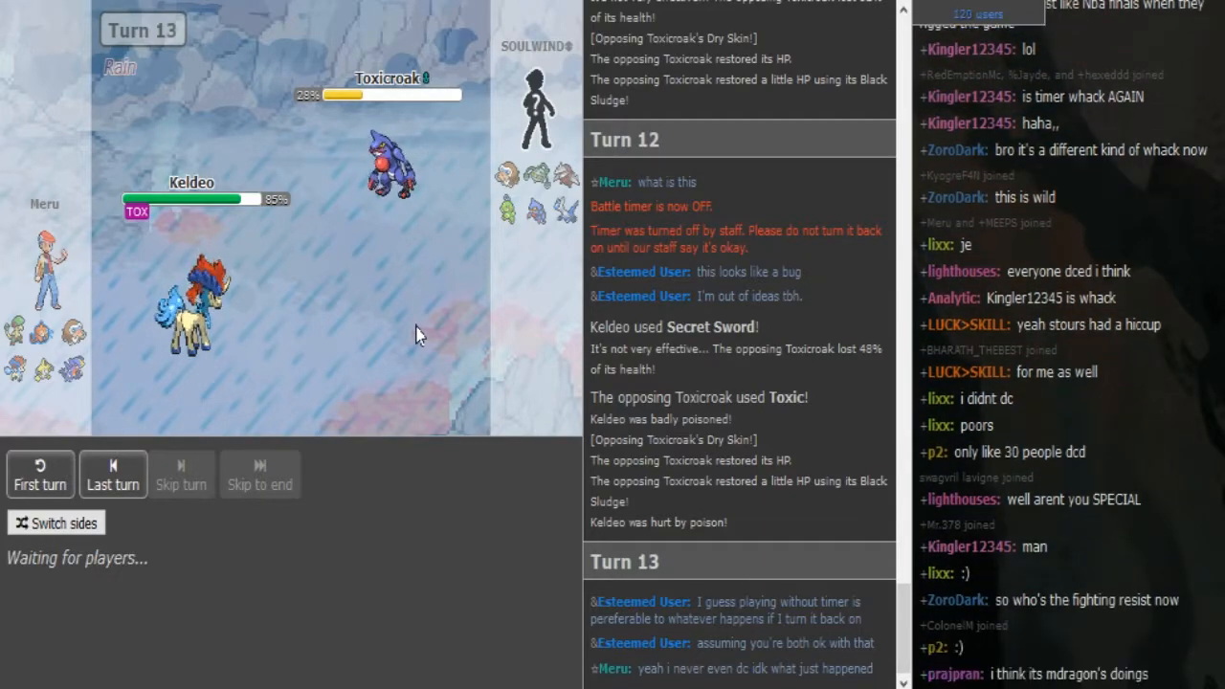
{"action": "scroll", "scroll_direction": "down", "scroll_amount": 3}
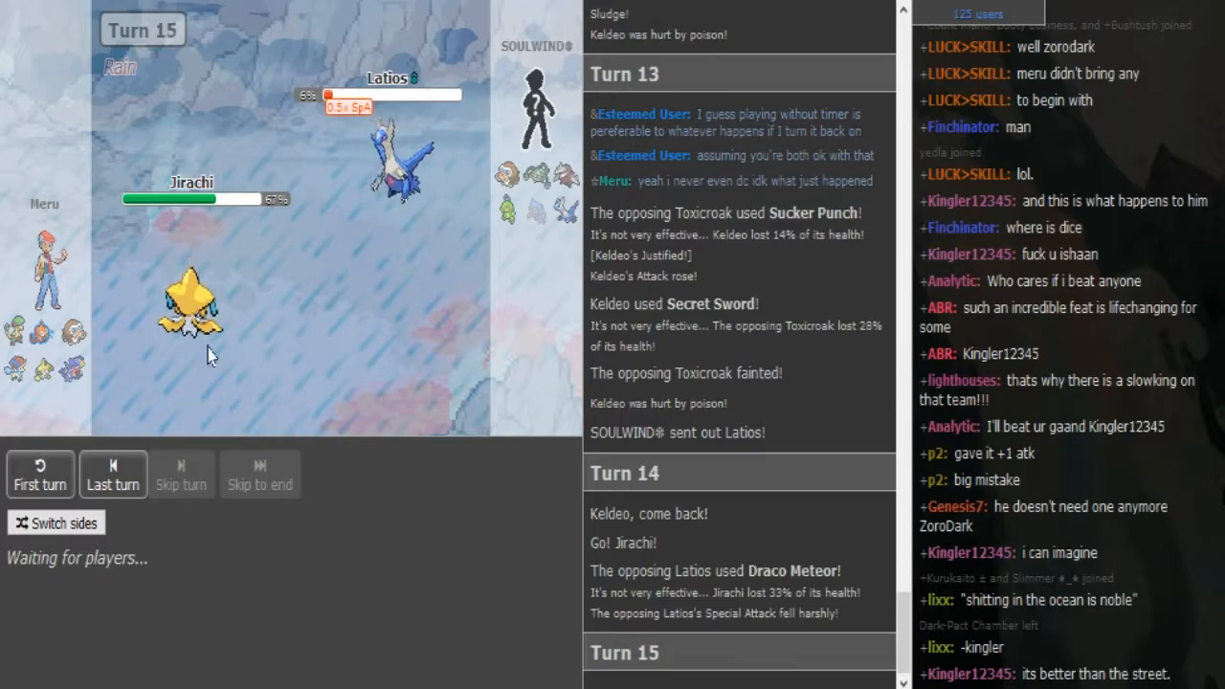
{"action": "mouse_move", "coordinate": [182, 306]}
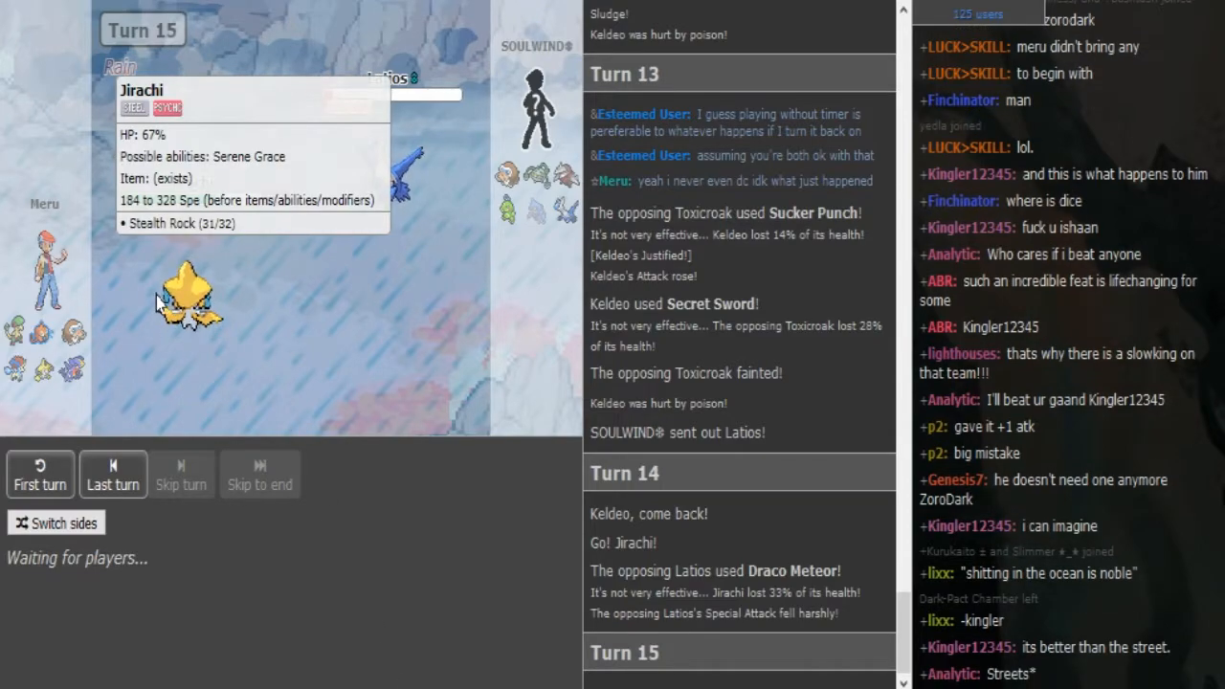
{"action": "mouse_move", "coordinate": [416, 191]}
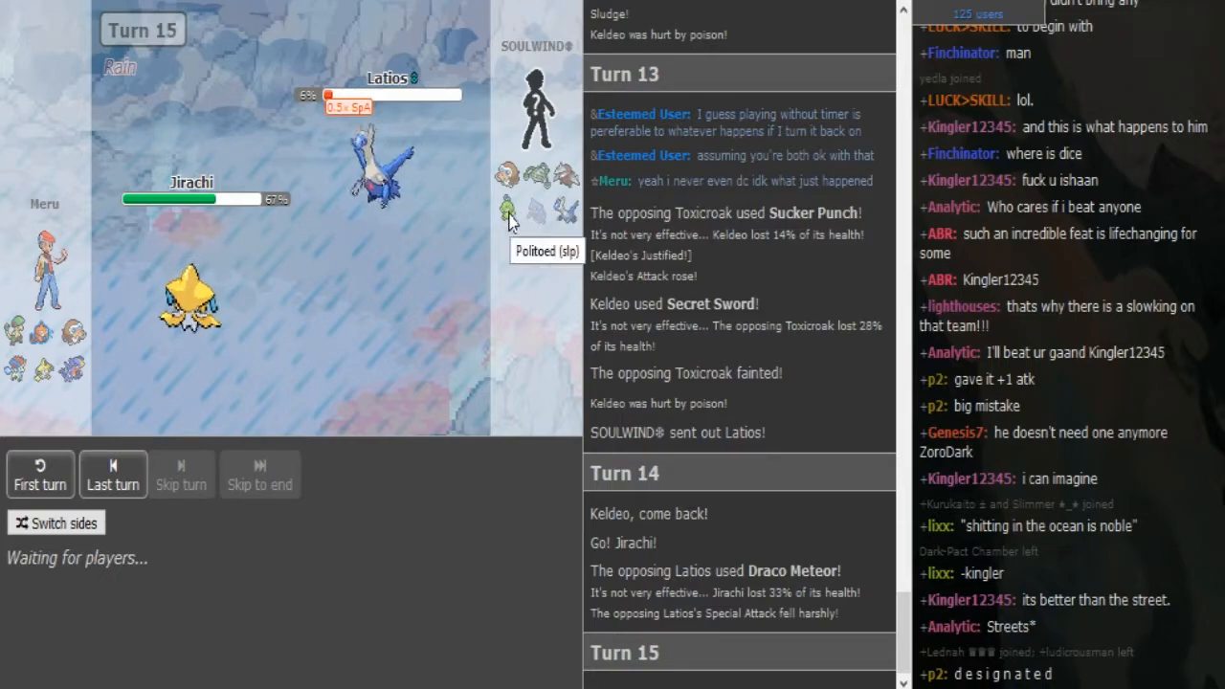
{"action": "mouse_move", "coordinate": [558, 196]}
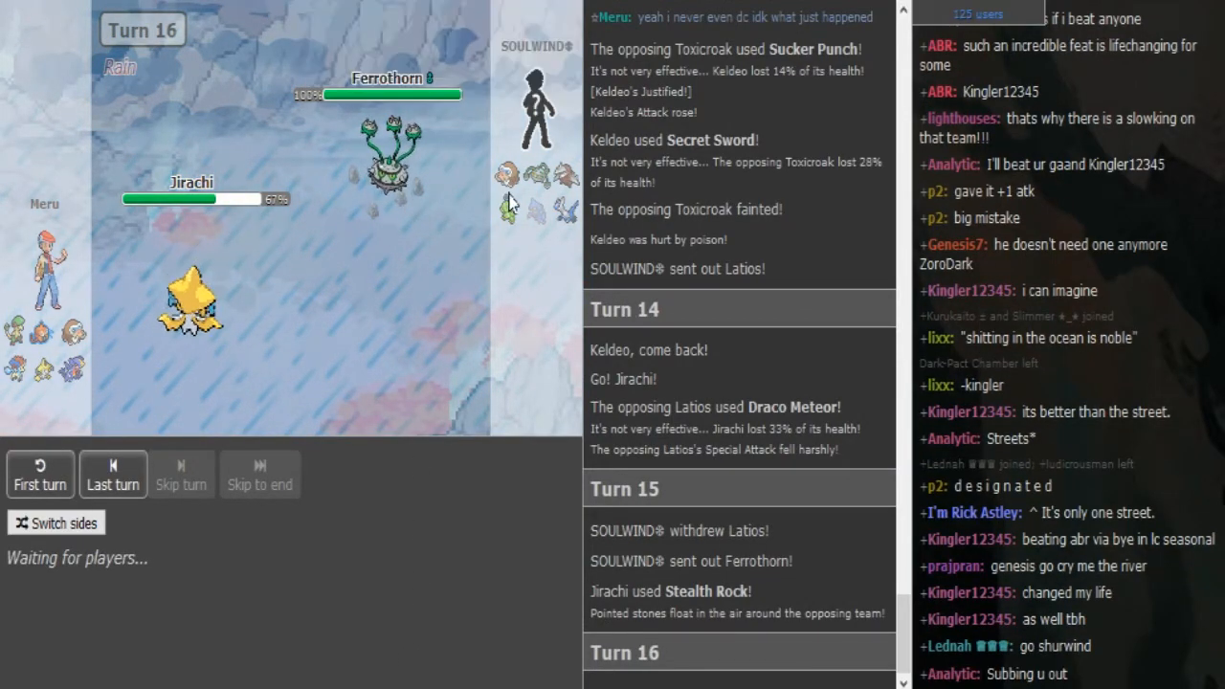
{"action": "mouse_move", "coordinate": [574, 223]}
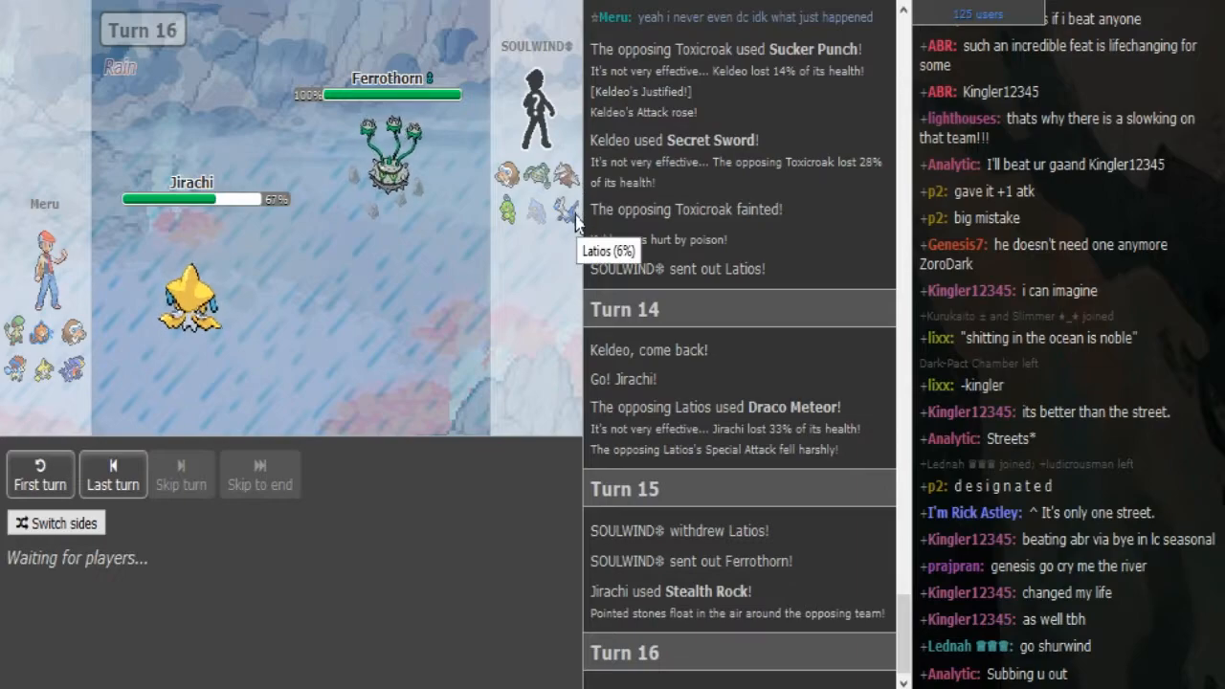
{"action": "scroll", "scroll_direction": "down", "scroll_amount": 3}
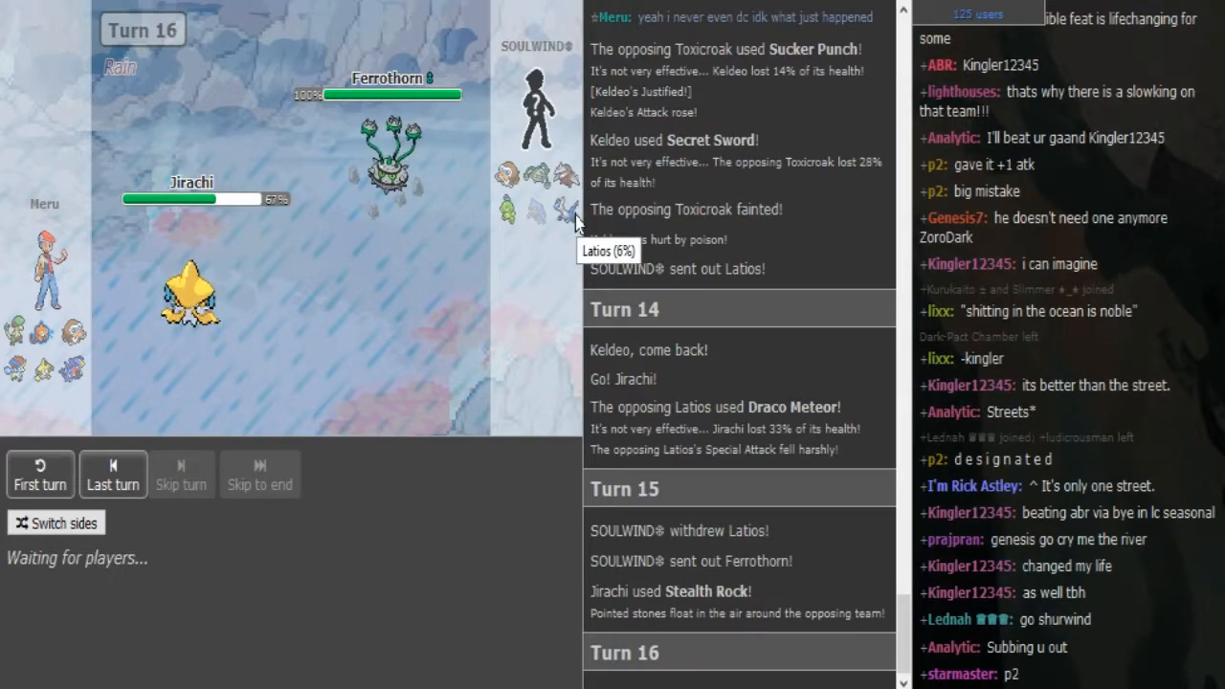
{"action": "mouse_move", "coordinate": [508, 197]}
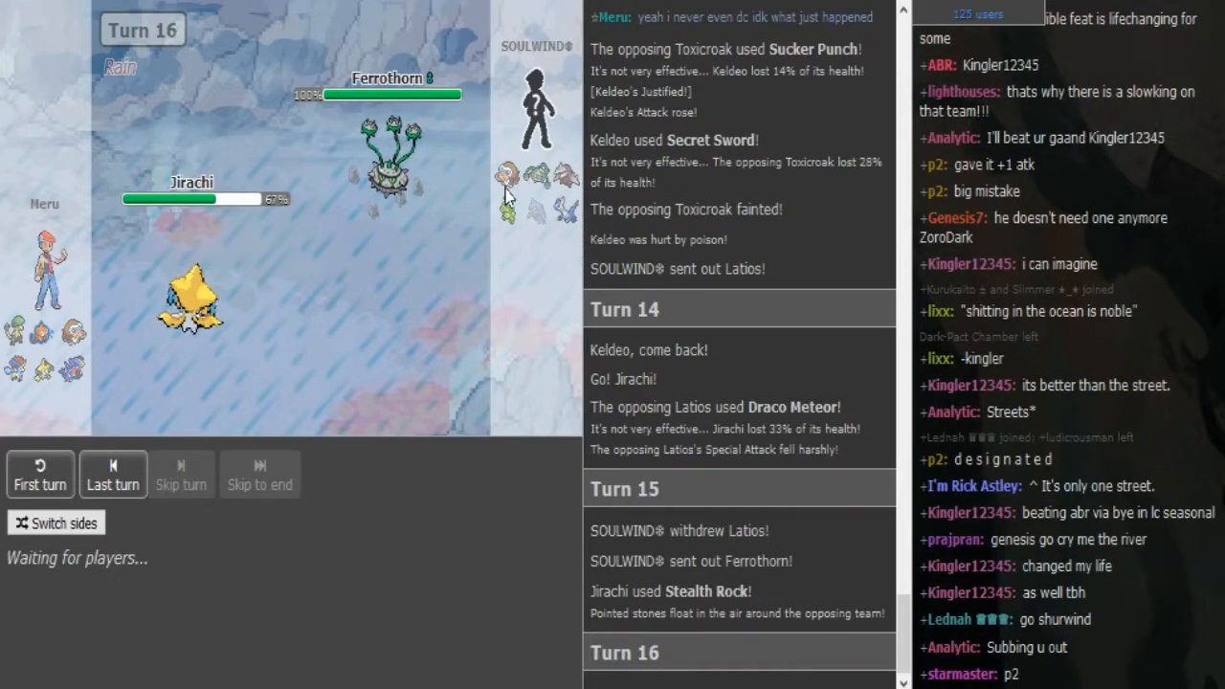
{"action": "mouse_move", "coordinate": [541, 196]}
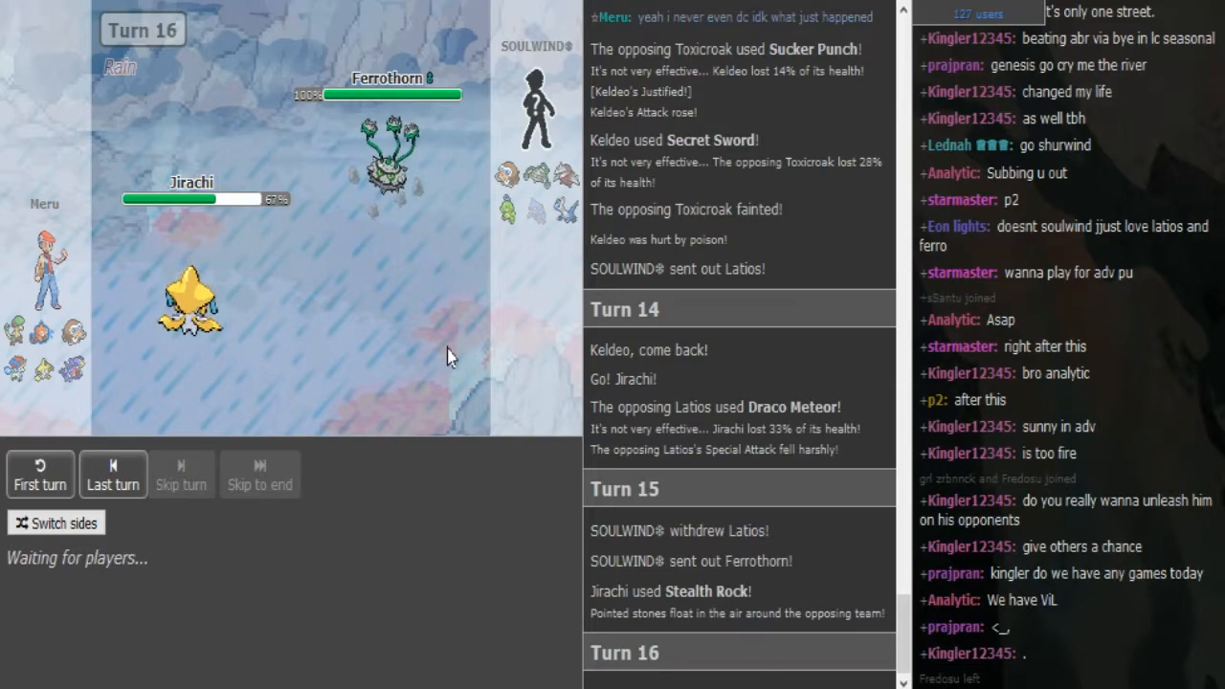
{"action": "mouse_move", "coordinate": [191, 301]}
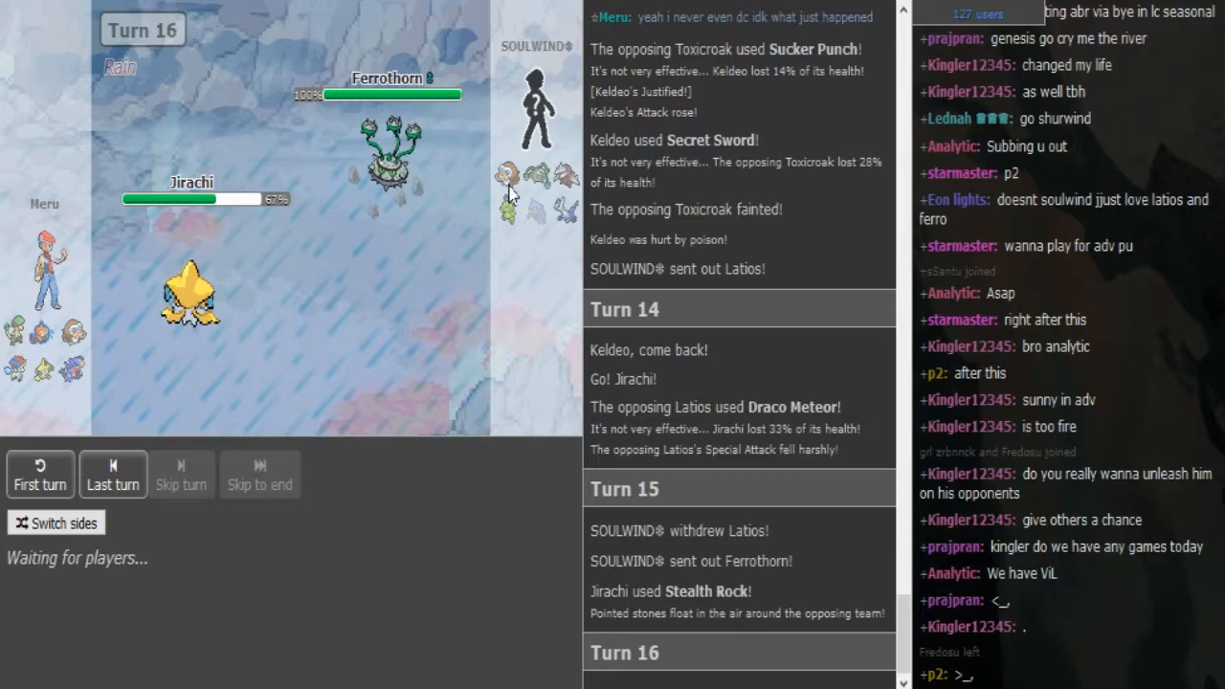
{"action": "mouse_move", "coordinate": [508, 195]}
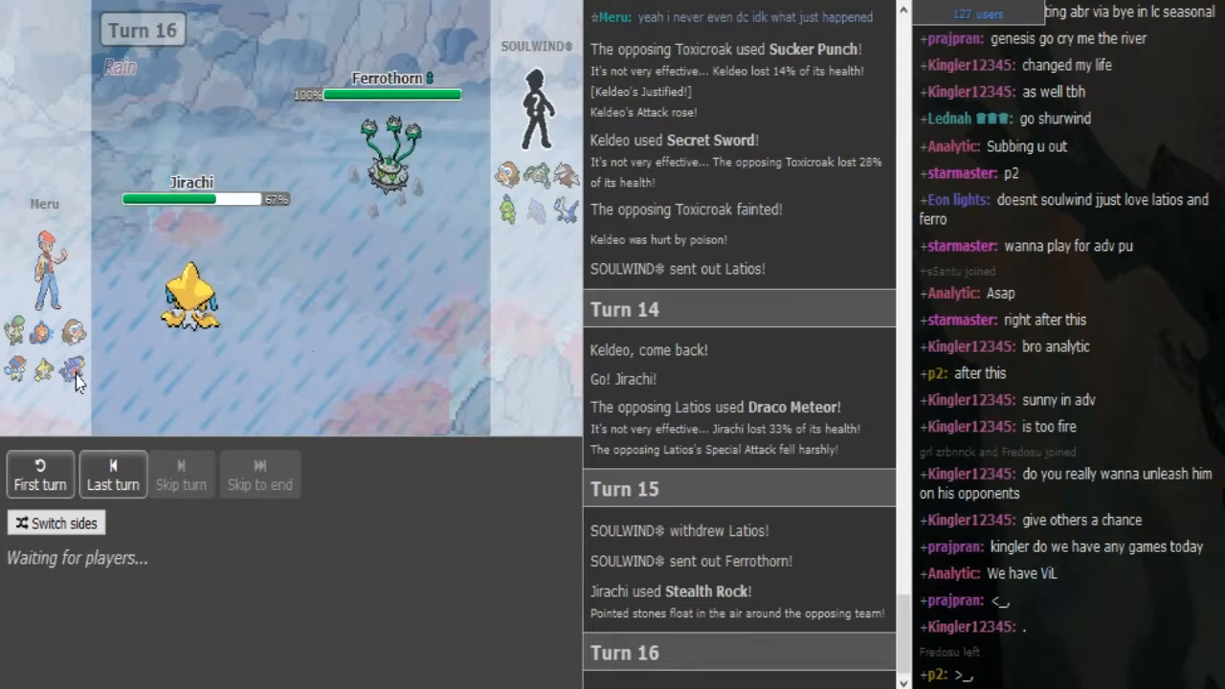
{"action": "mouse_move", "coordinate": [74, 369]}
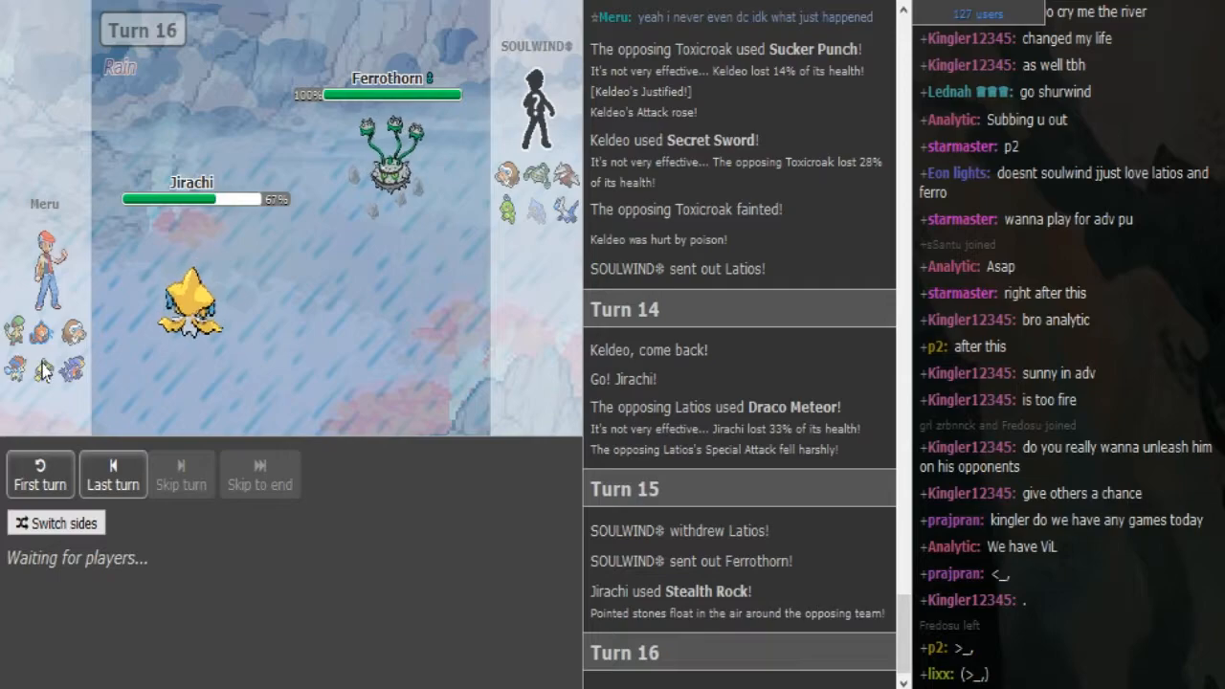
{"action": "mouse_move", "coordinate": [21, 386]}
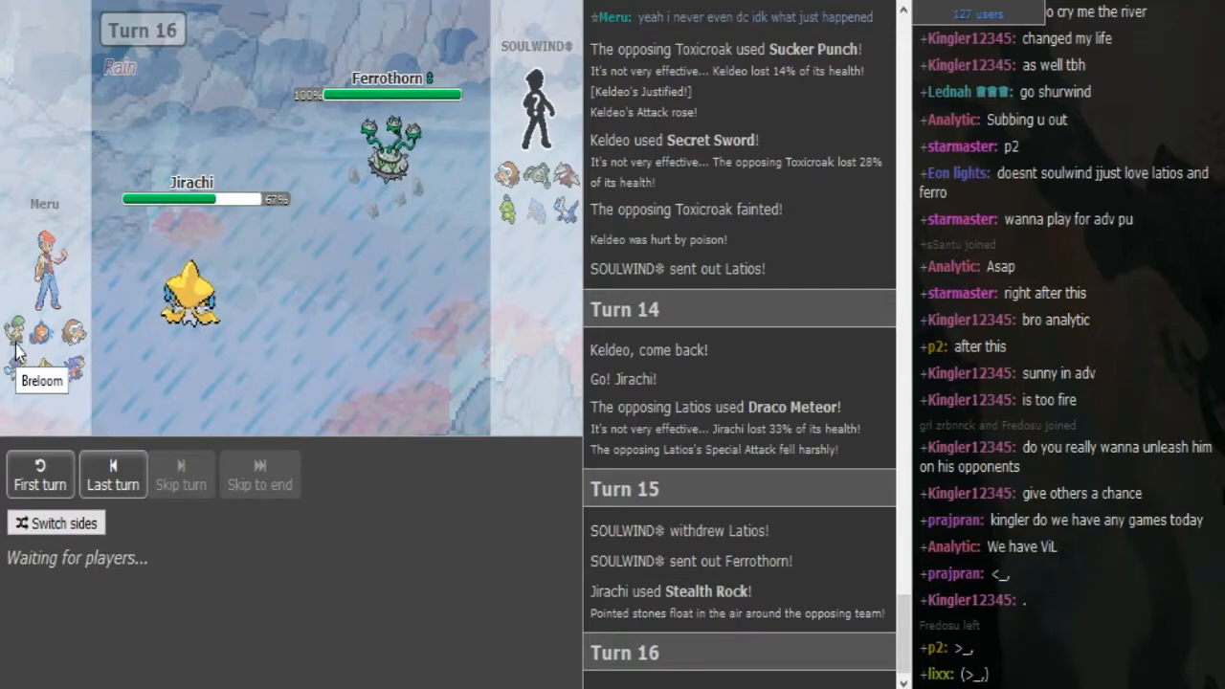
{"action": "mouse_move", "coordinate": [55, 378]}
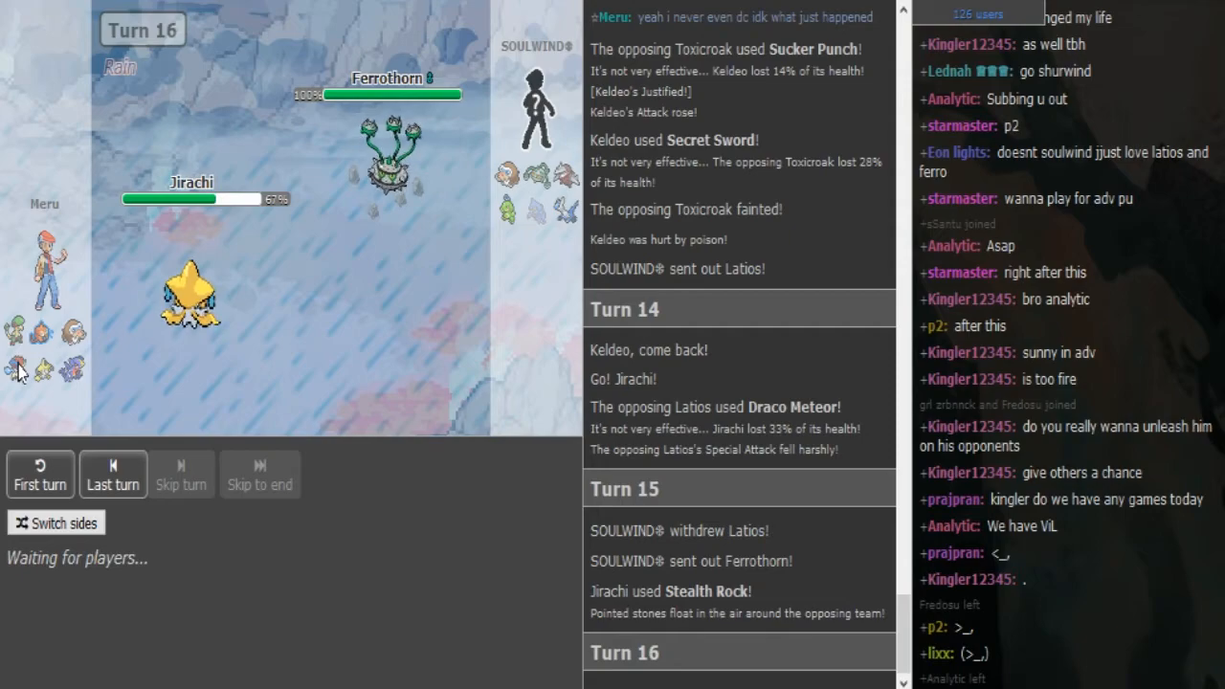
{"action": "mouse_move", "coordinate": [15, 335]}
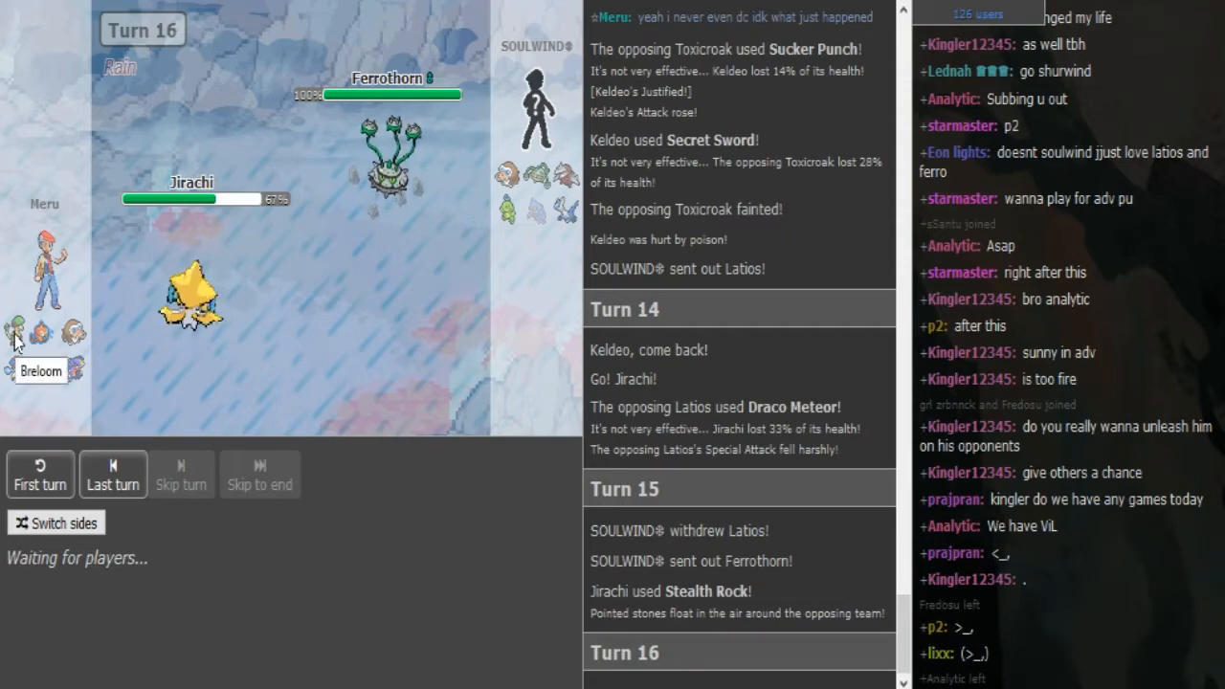
{"action": "mouse_move", "coordinate": [263, 316]}
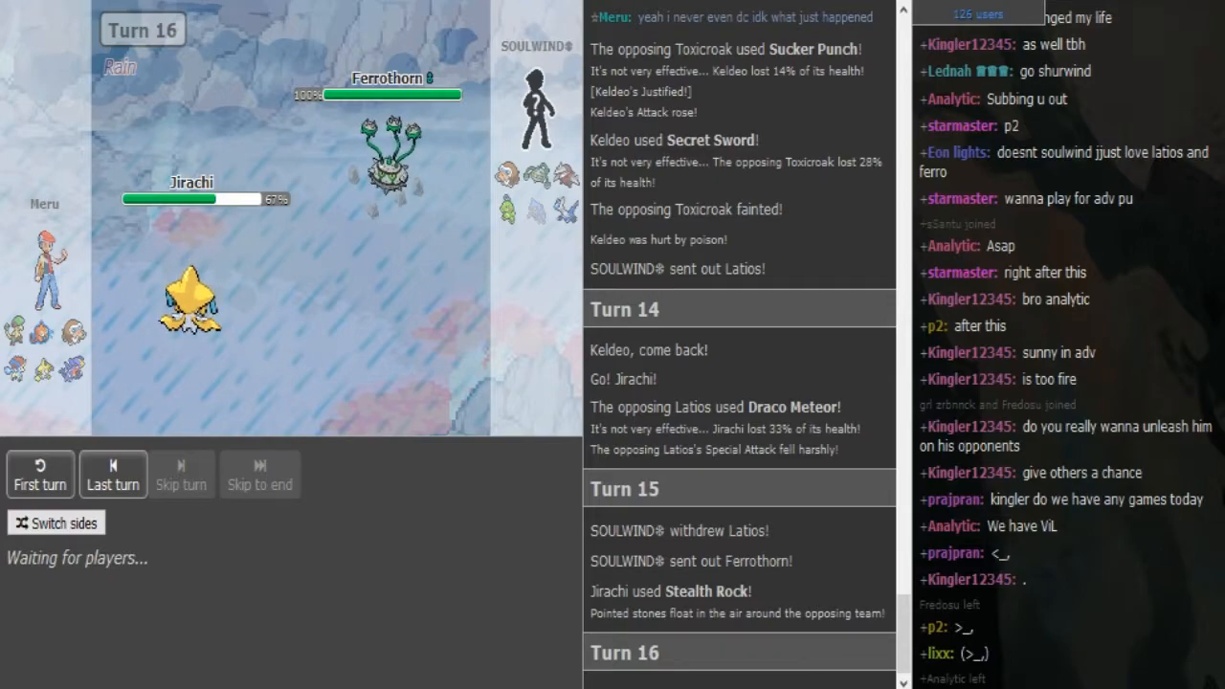
{"action": "mouse_move", "coordinate": [464, 316]}
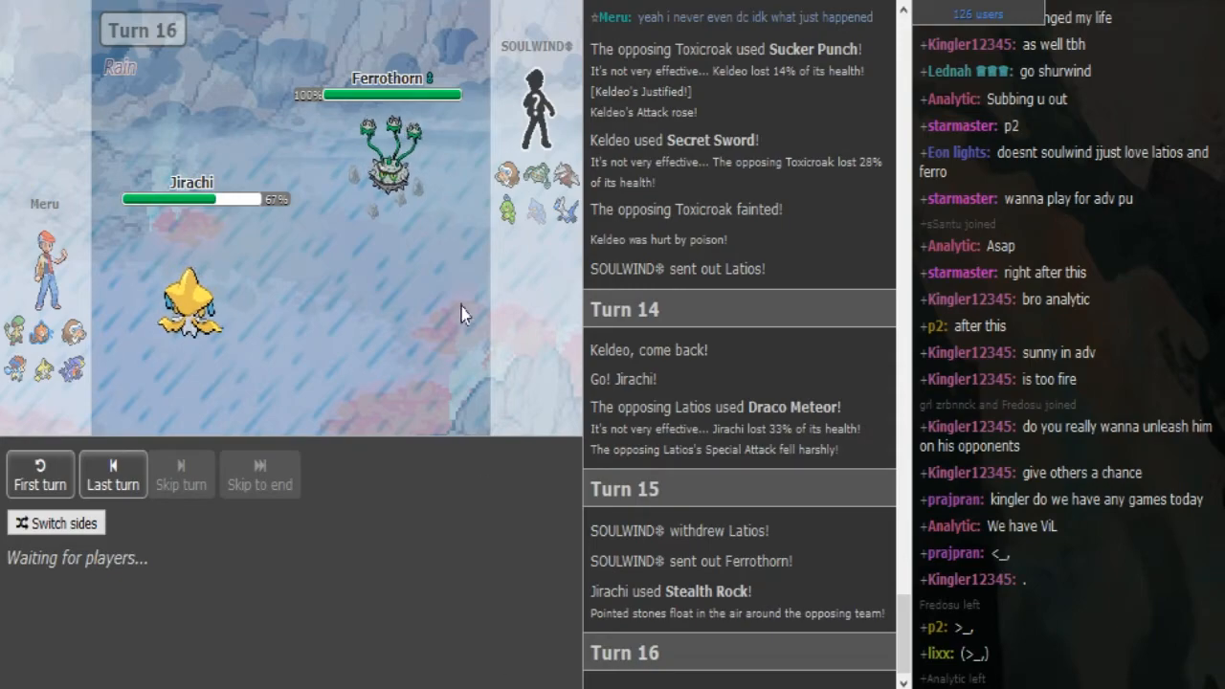
Check the opponent's team icons as Breloom's Mach Punch leaves Ferrothorn at 56%.
{"action": "left_click", "coordinate": [181, 474]}
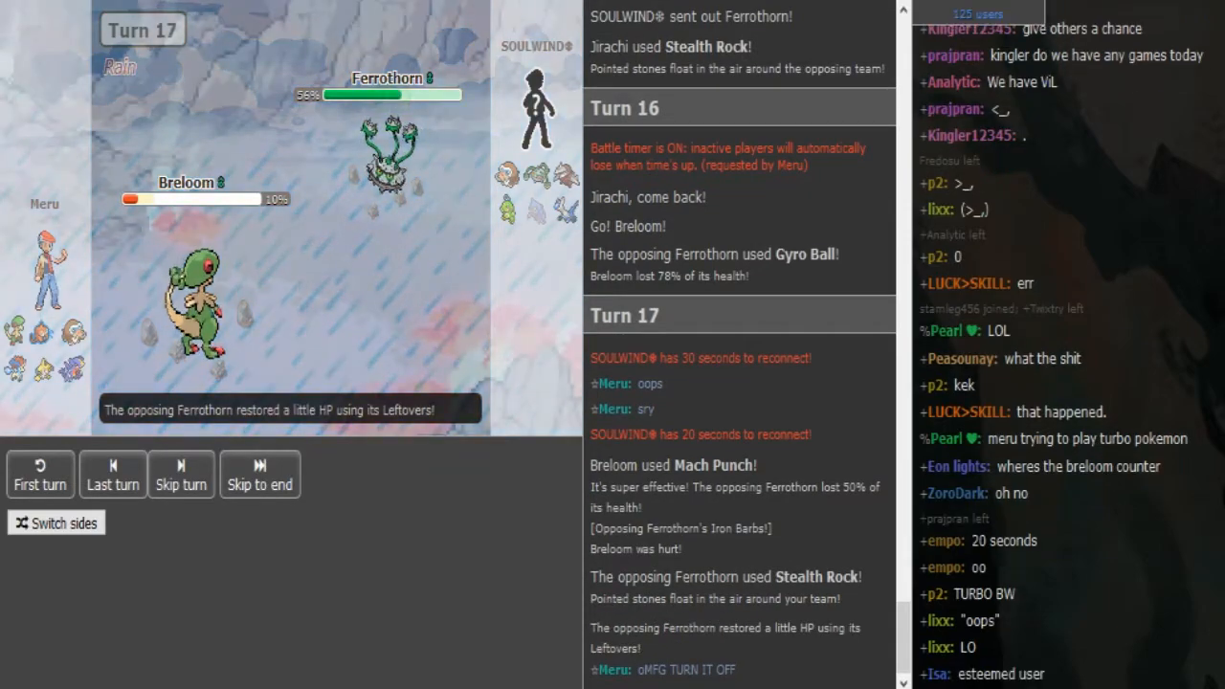
{"action": "left_click", "coordinate": [181, 473]}
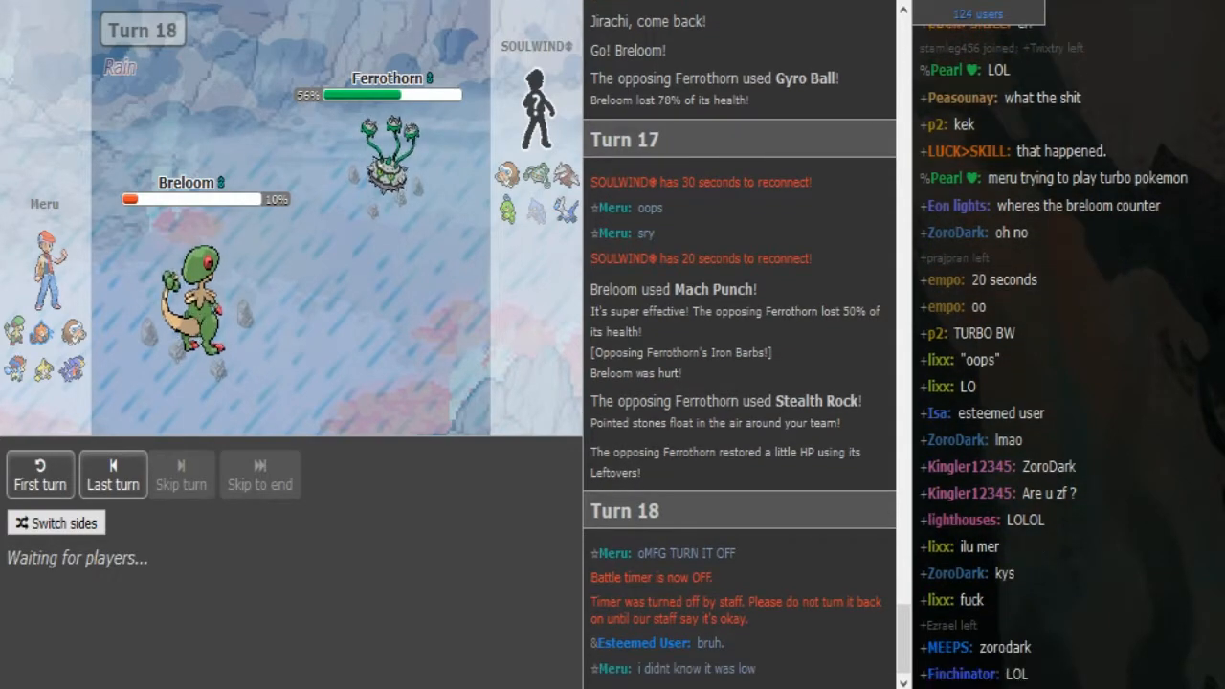
{"action": "mouse_move", "coordinate": [388, 153]}
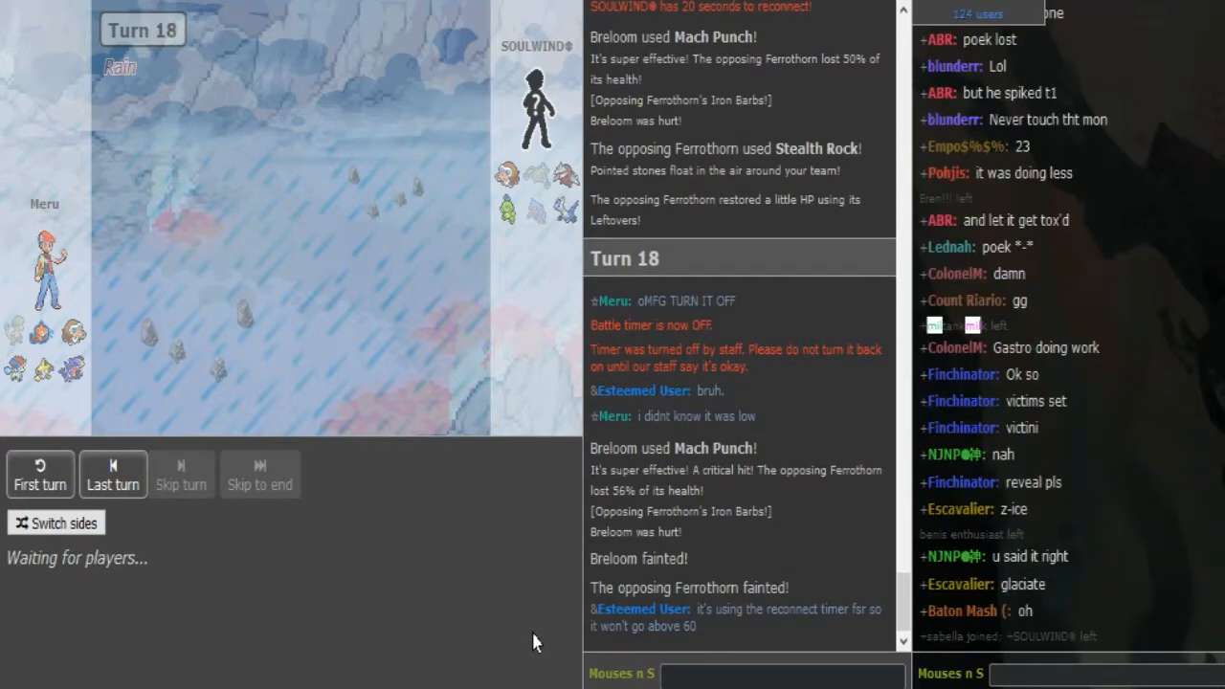
{"action": "scroll", "scroll_direction": "down", "scroll_amount": 3}
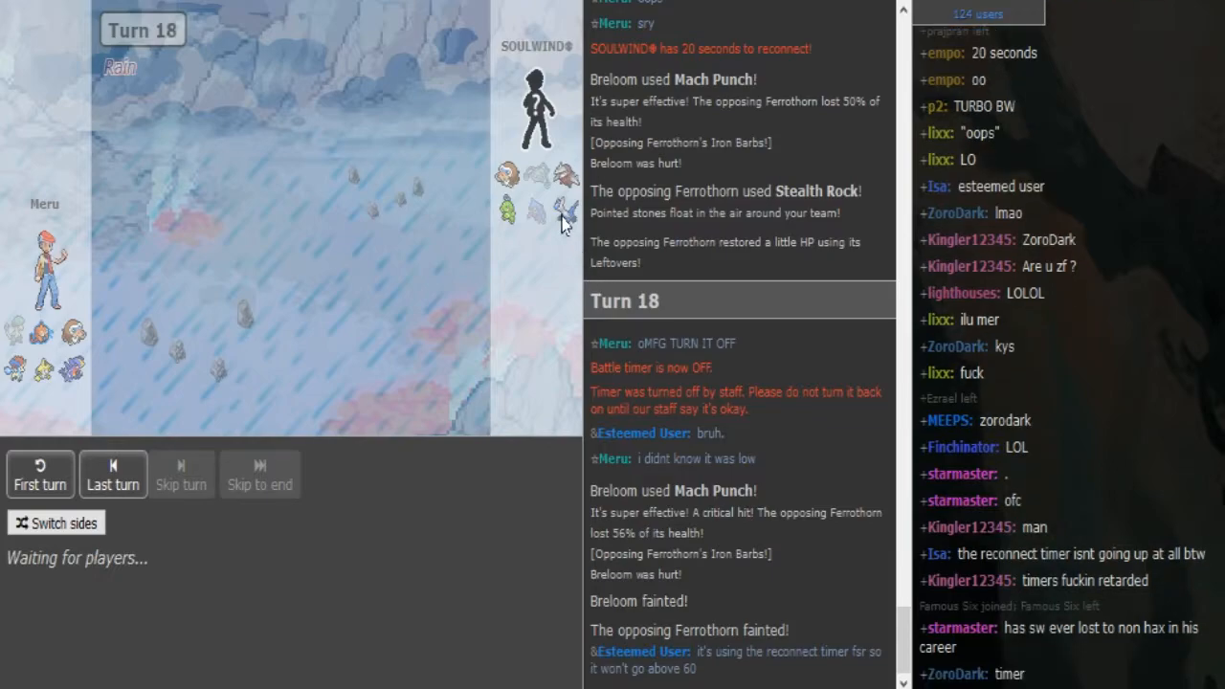
{"action": "mouse_move", "coordinate": [565, 205]}
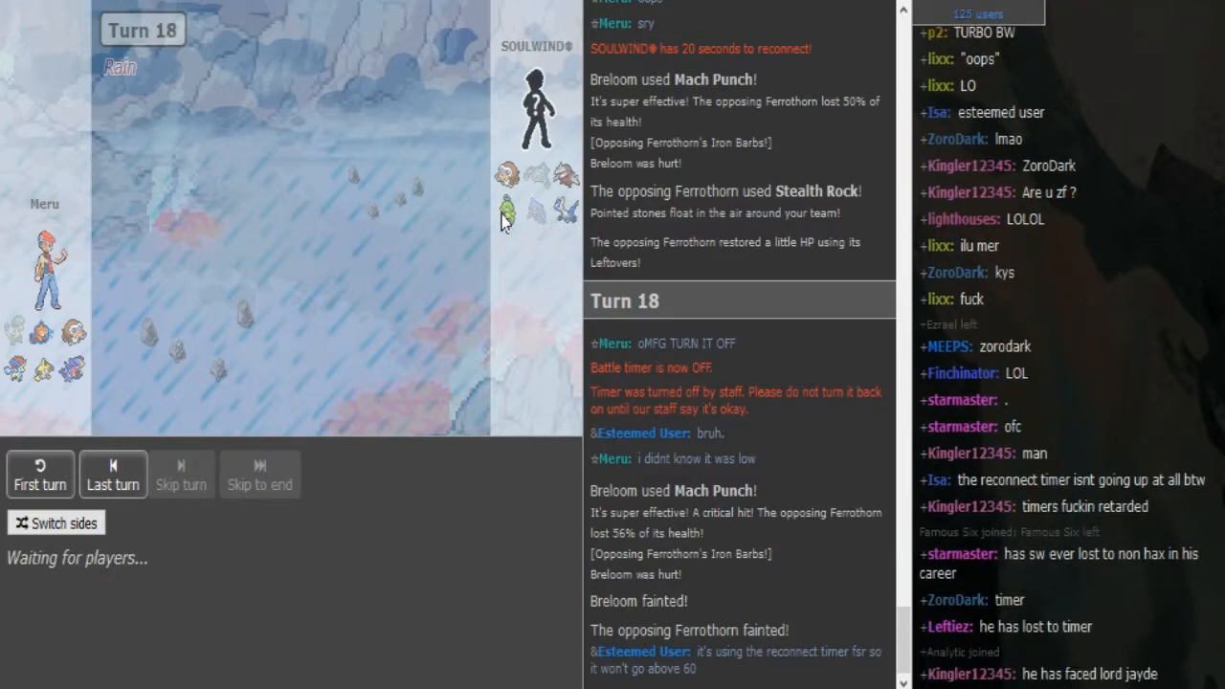
{"action": "mouse_move", "coordinate": [507, 182]}
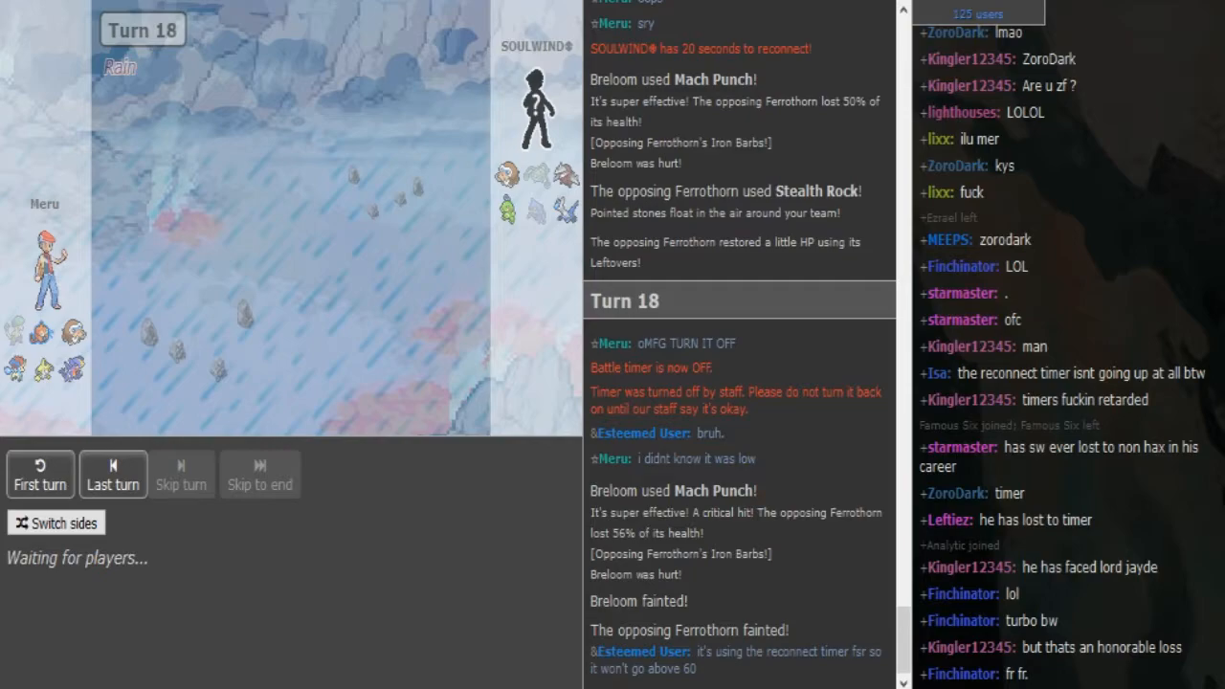
{"action": "scroll", "scroll_direction": "down", "scroll_amount": 3}
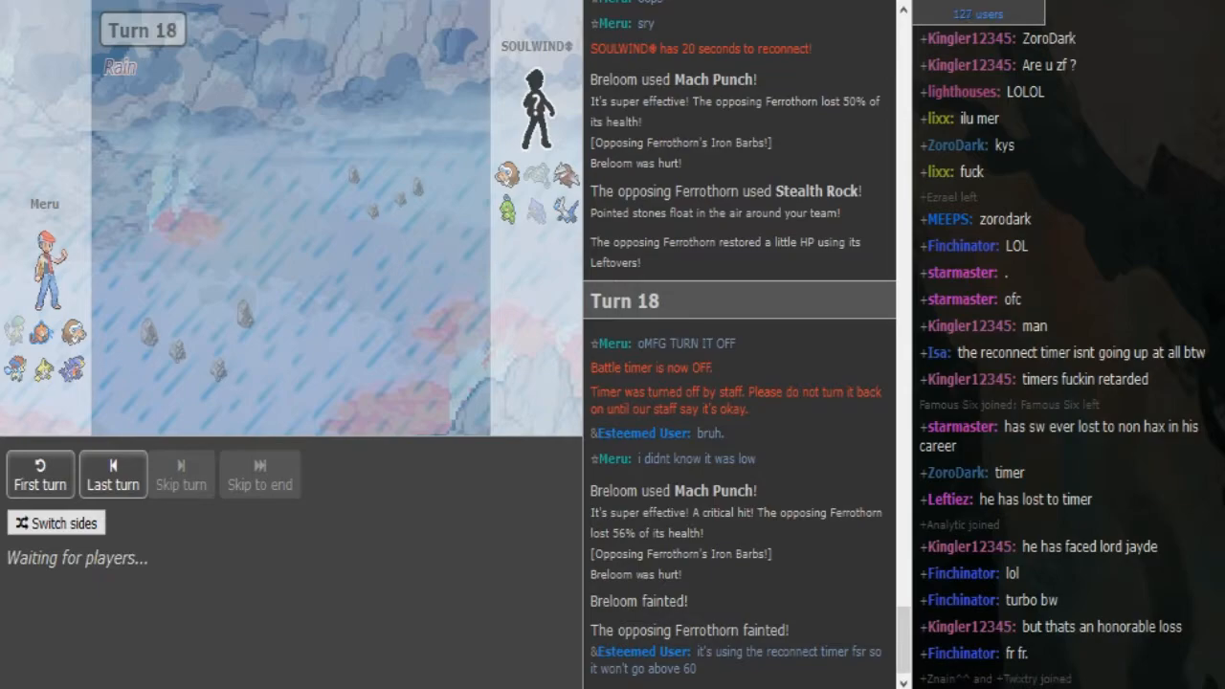
{"action": "scroll", "scroll_direction": "down", "scroll_amount": 3}
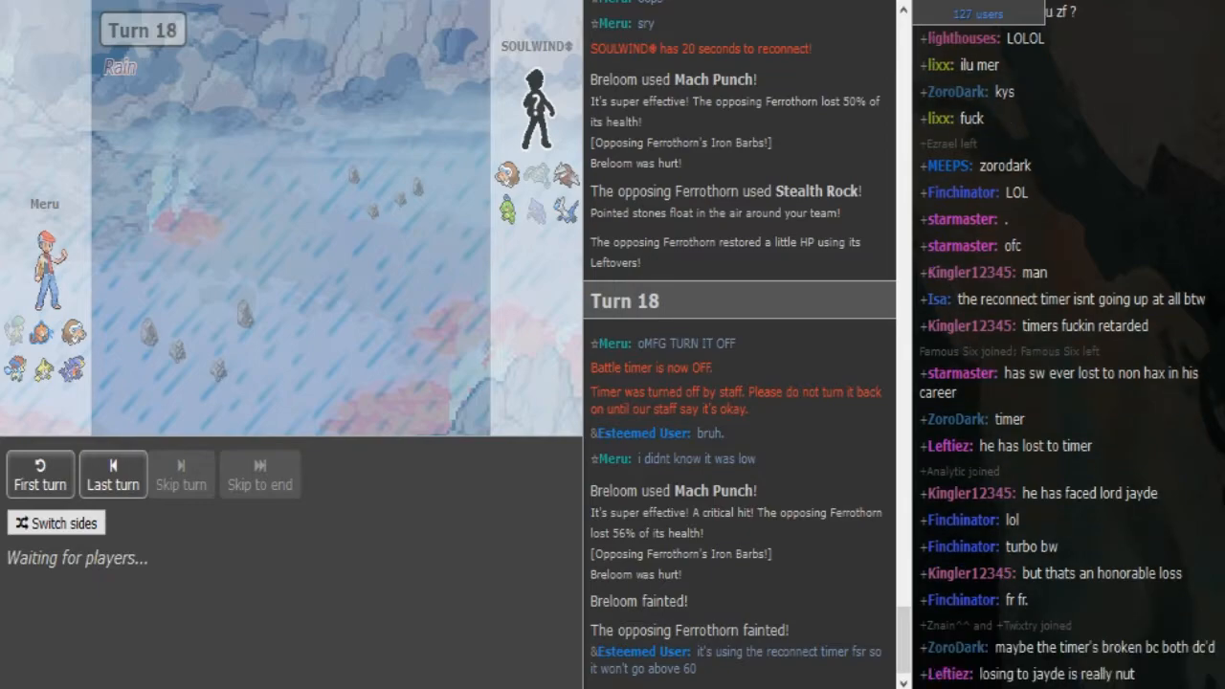
{"action": "scroll", "scroll_direction": "down", "scroll_amount": 3}
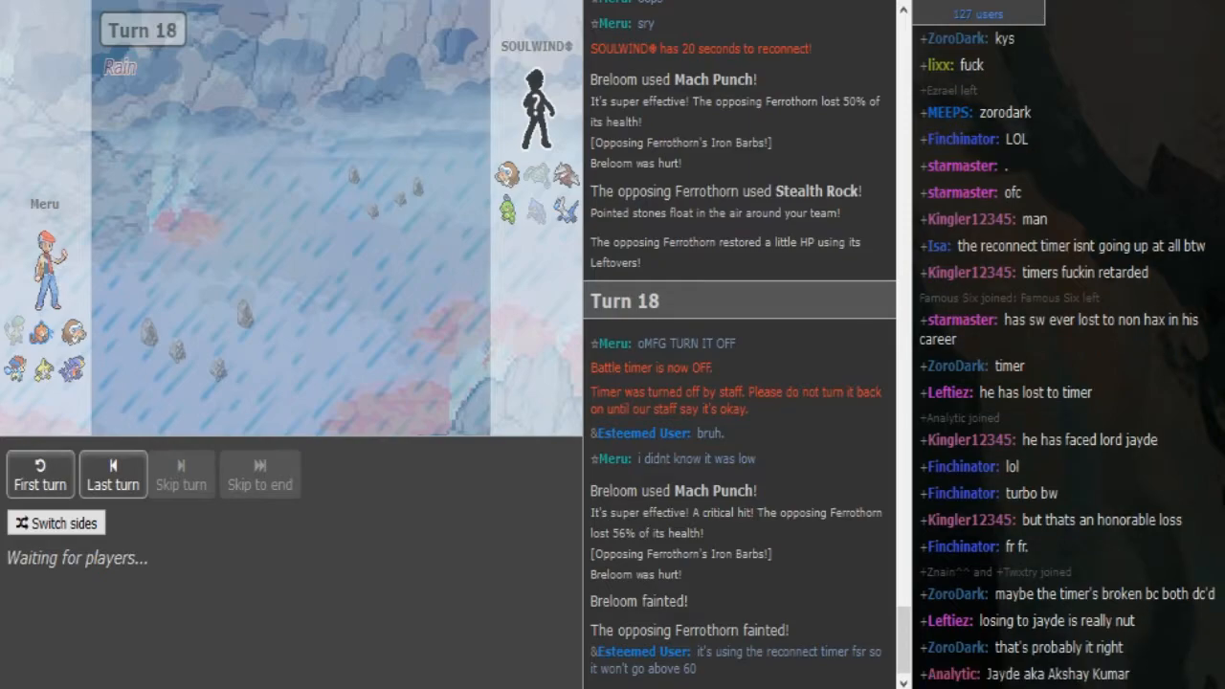
{"action": "scroll", "scroll_direction": "up", "scroll_amount": 3}
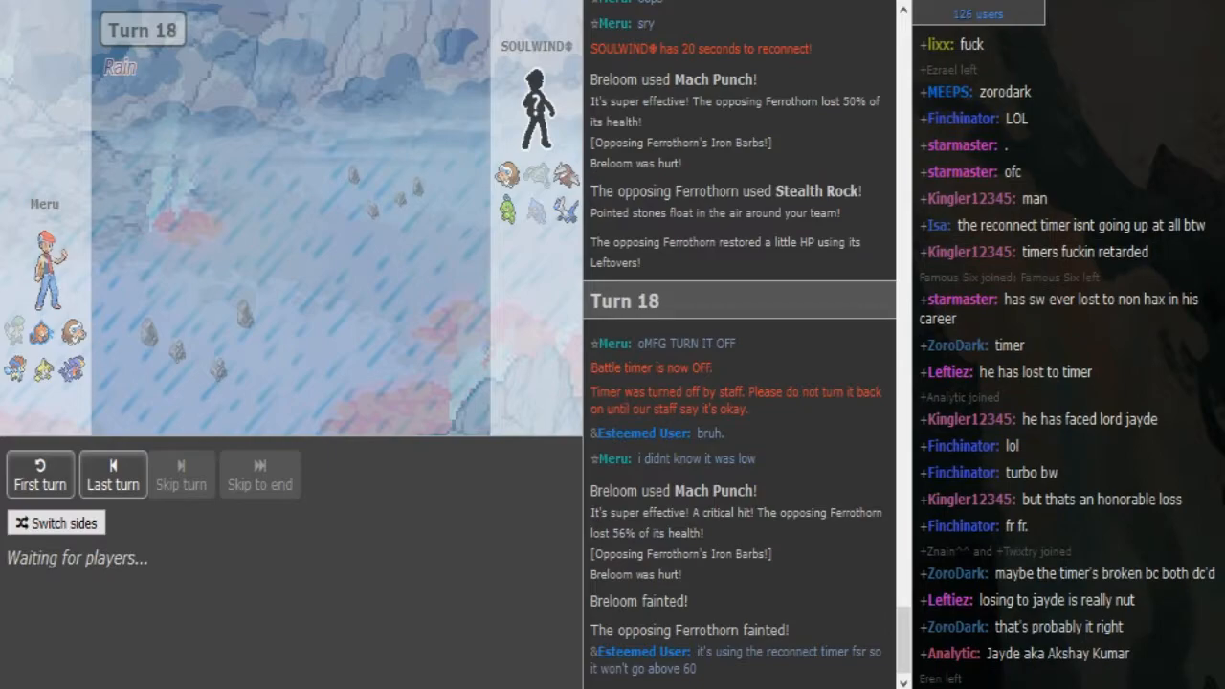
{"action": "scroll", "scroll_direction": "down", "scroll_amount": 3}
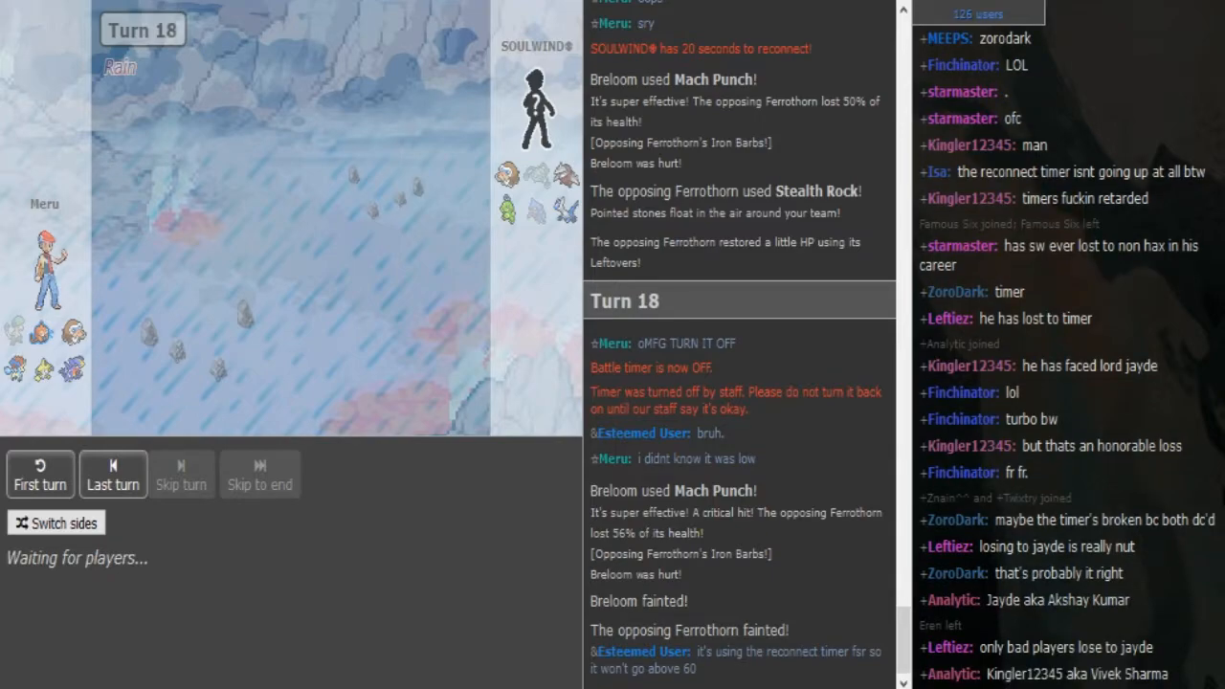
{"action": "scroll", "scroll_direction": "down", "scroll_amount": 3}
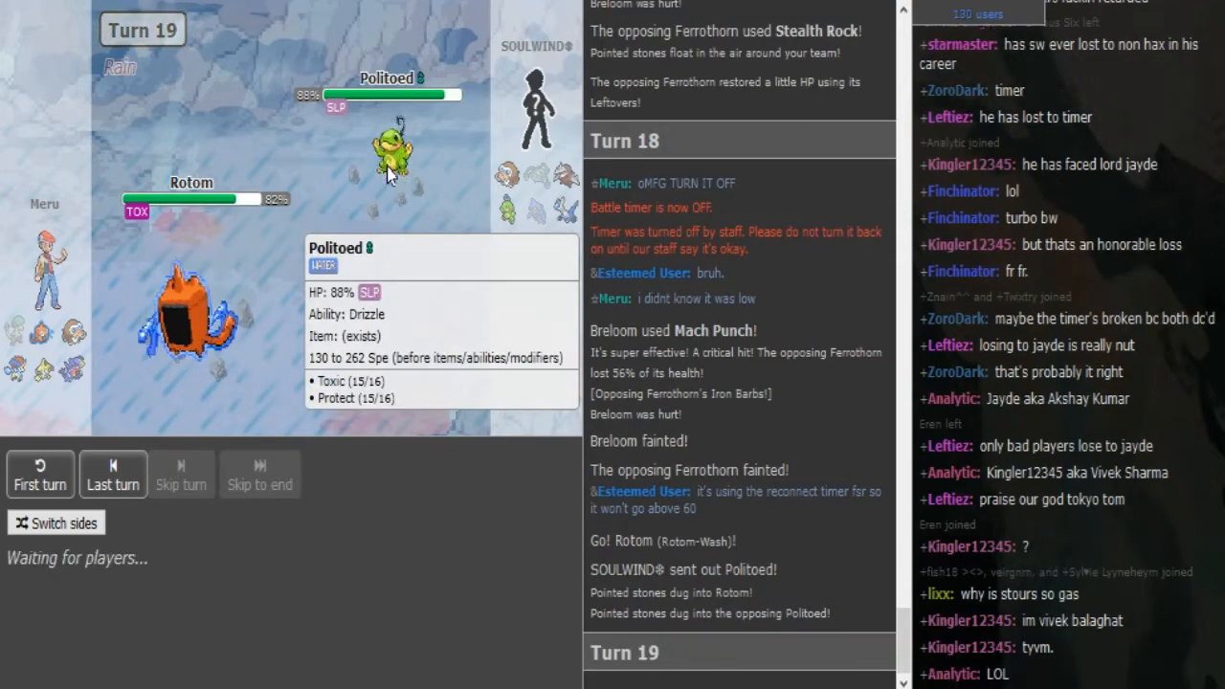
{"action": "mouse_move", "coordinate": [201, 301]}
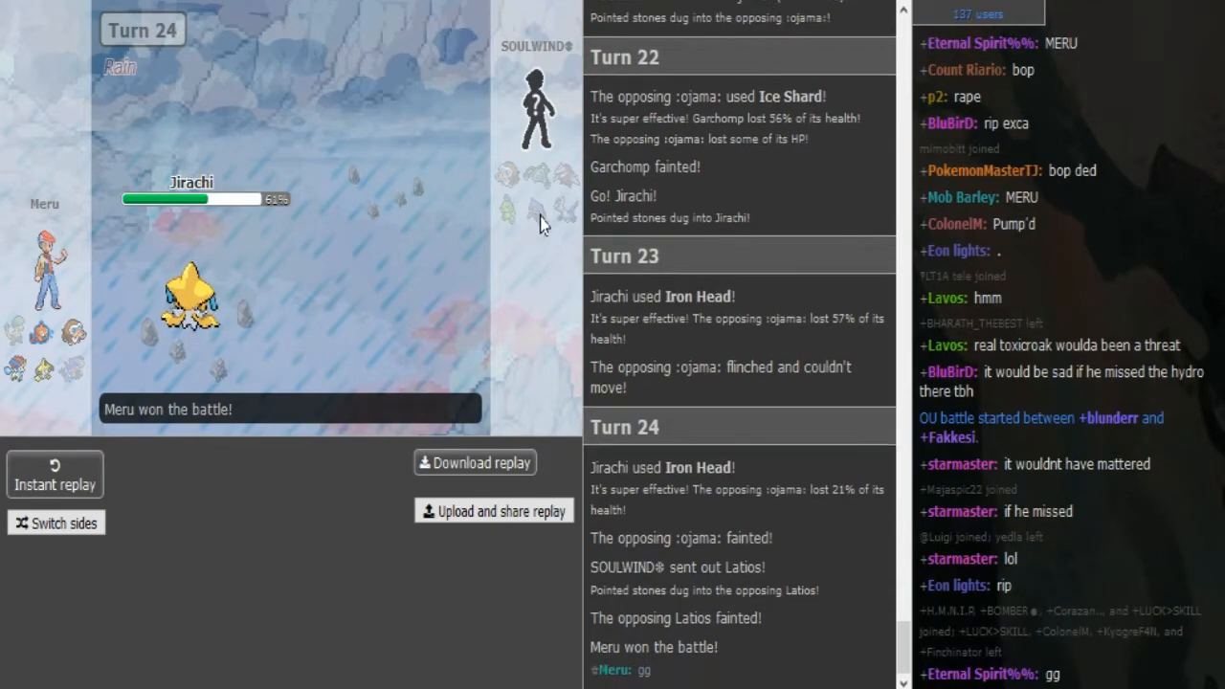
{"action": "mouse_move", "coordinate": [582, 223]}
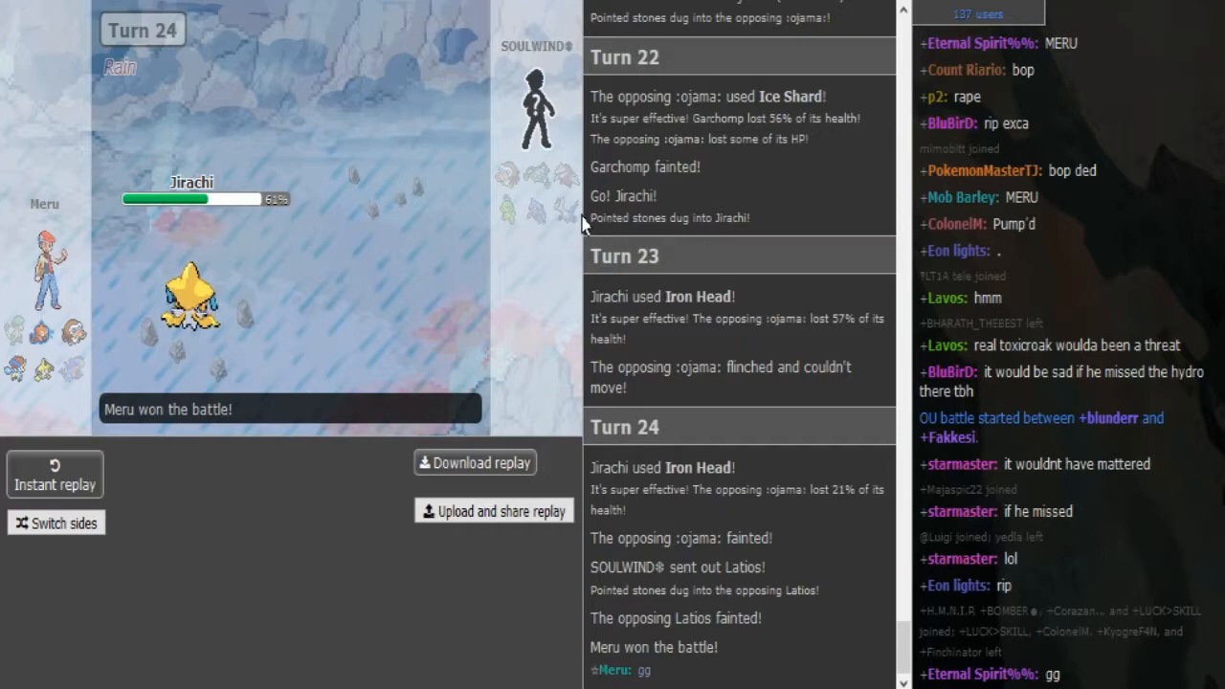
{"action": "mouse_move", "coordinate": [566, 220]}
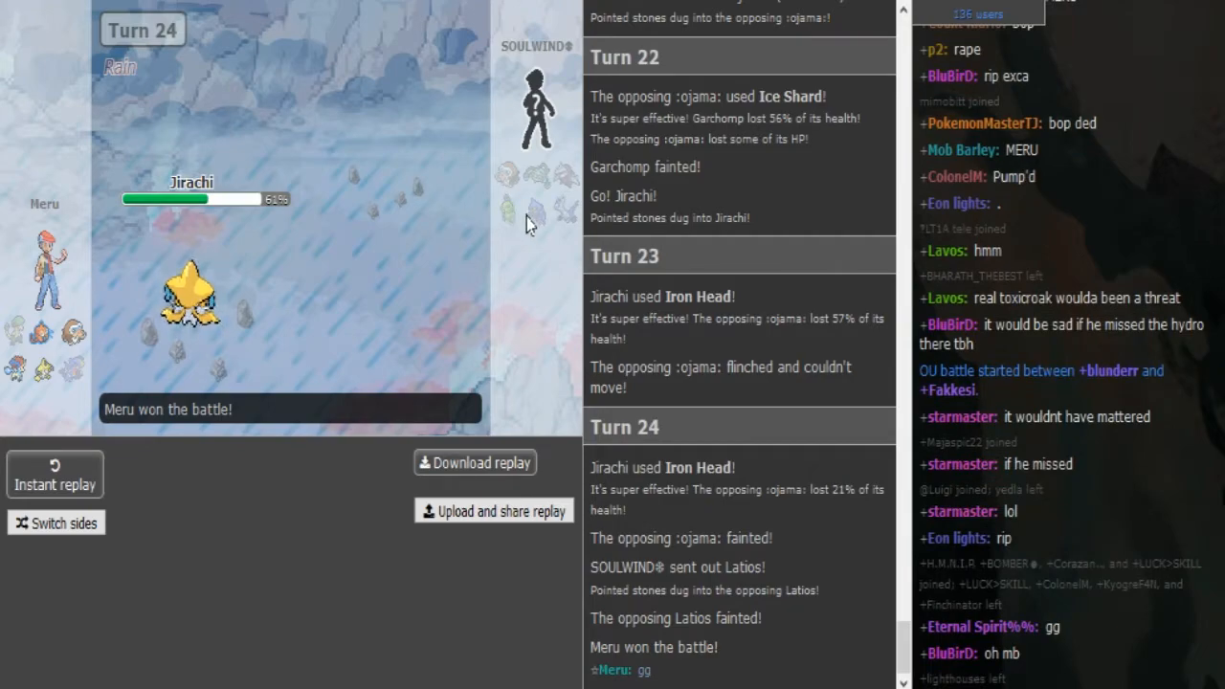
{"action": "mouse_move", "coordinate": [536, 182]}
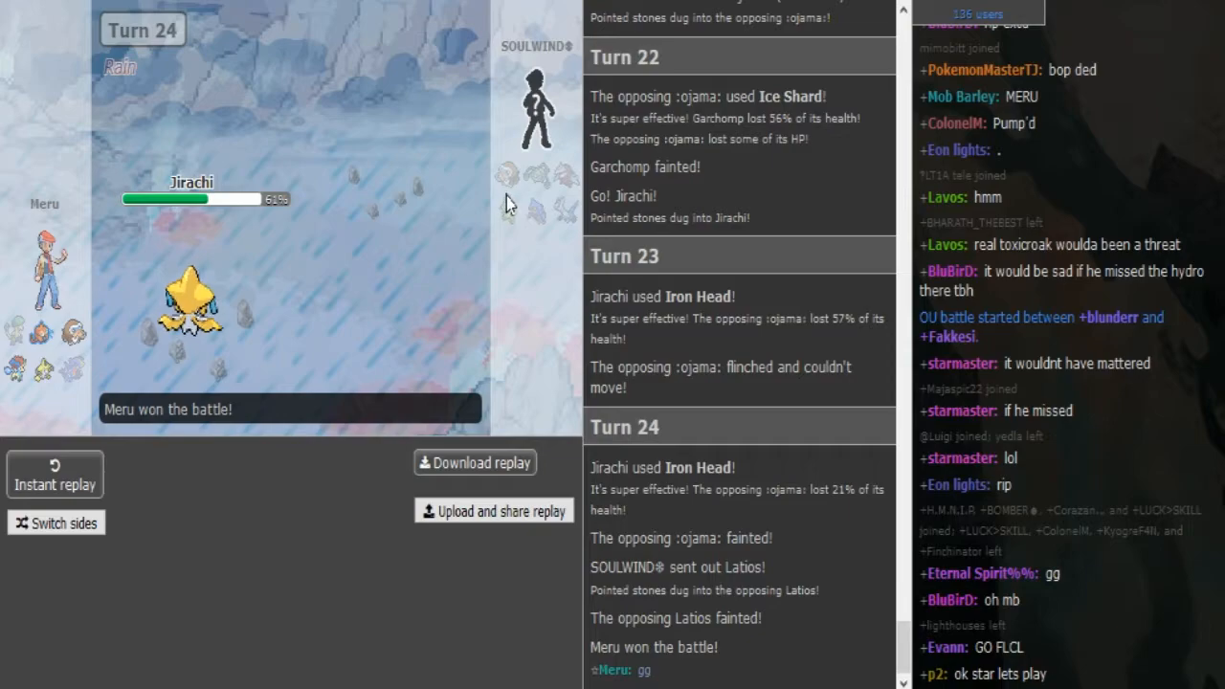
{"action": "mouse_move", "coordinate": [565, 185]}
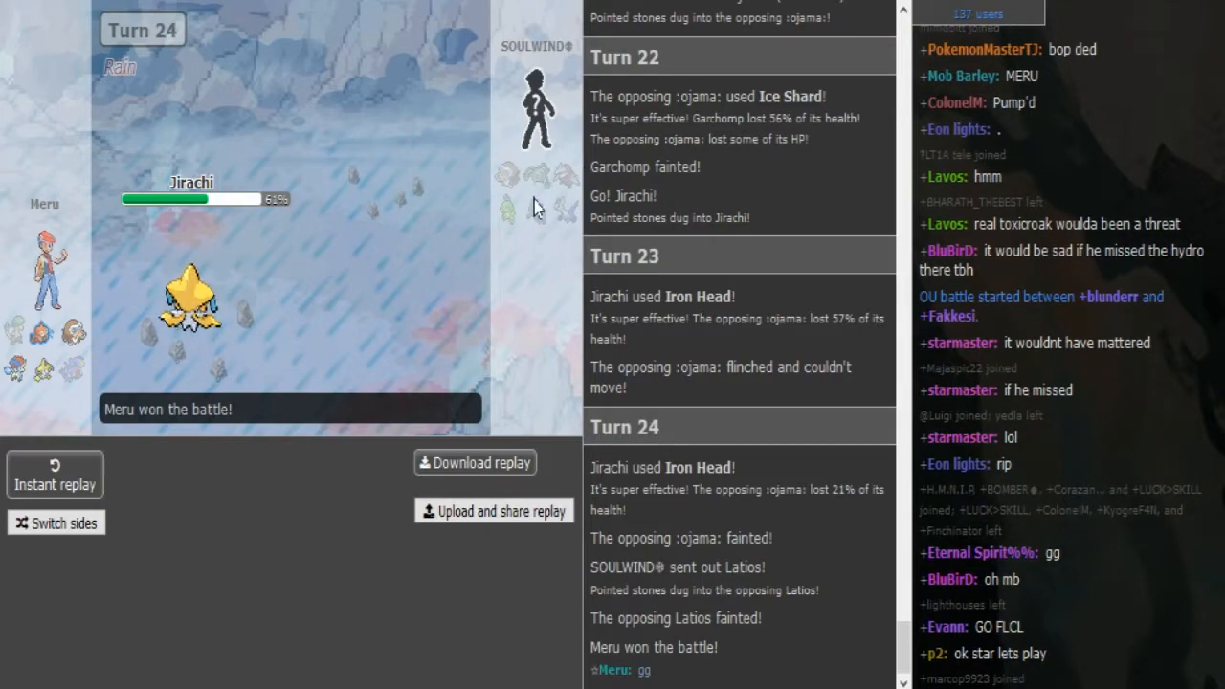
{"action": "mouse_move", "coordinate": [536, 213]}
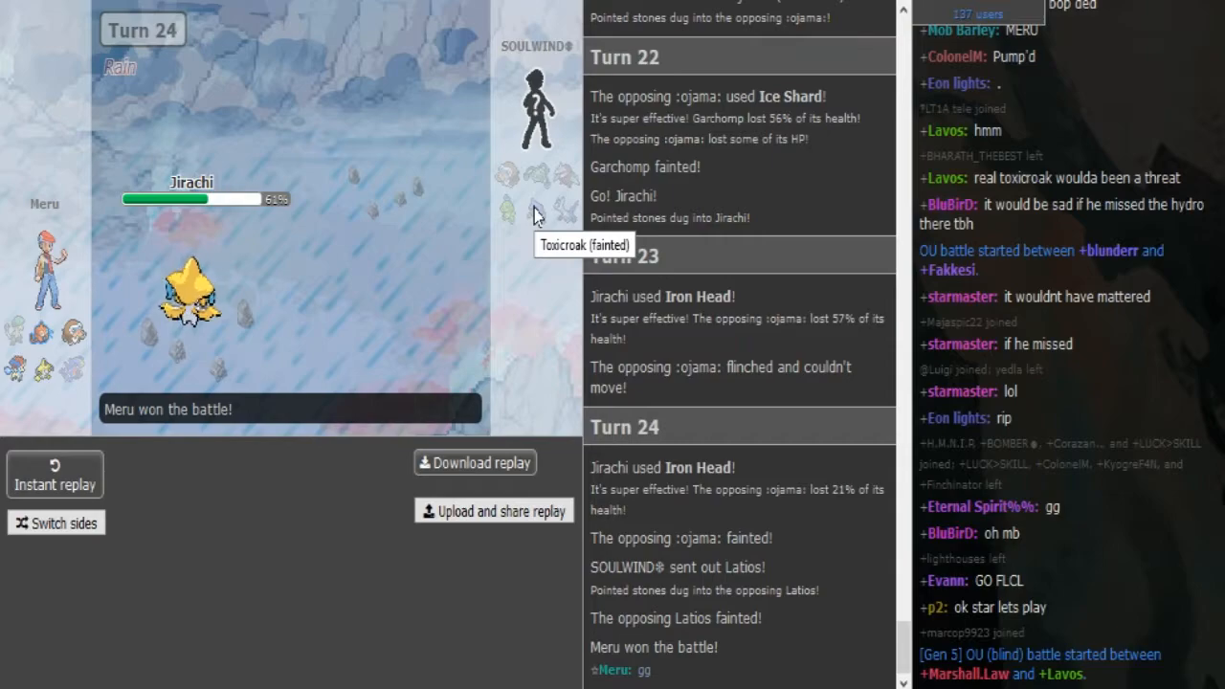
{"action": "mouse_move", "coordinate": [538, 198]}
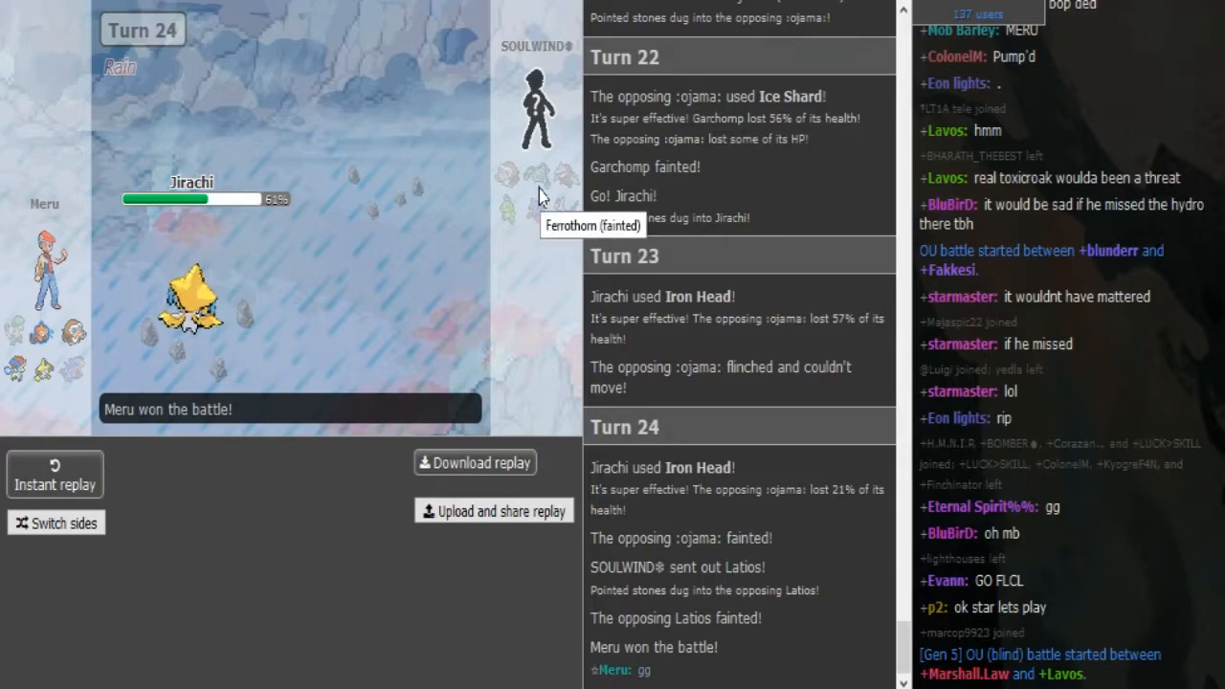
{"action": "mouse_move", "coordinate": [507, 209]}
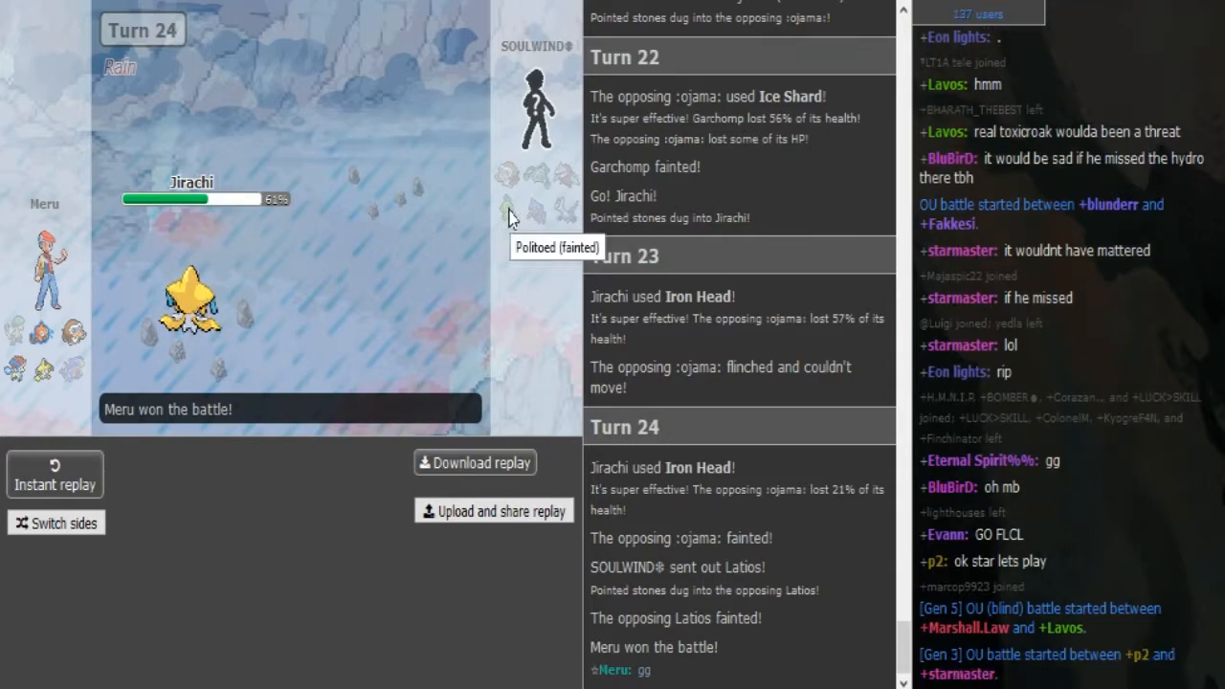
{"action": "mouse_move", "coordinate": [500, 186]}
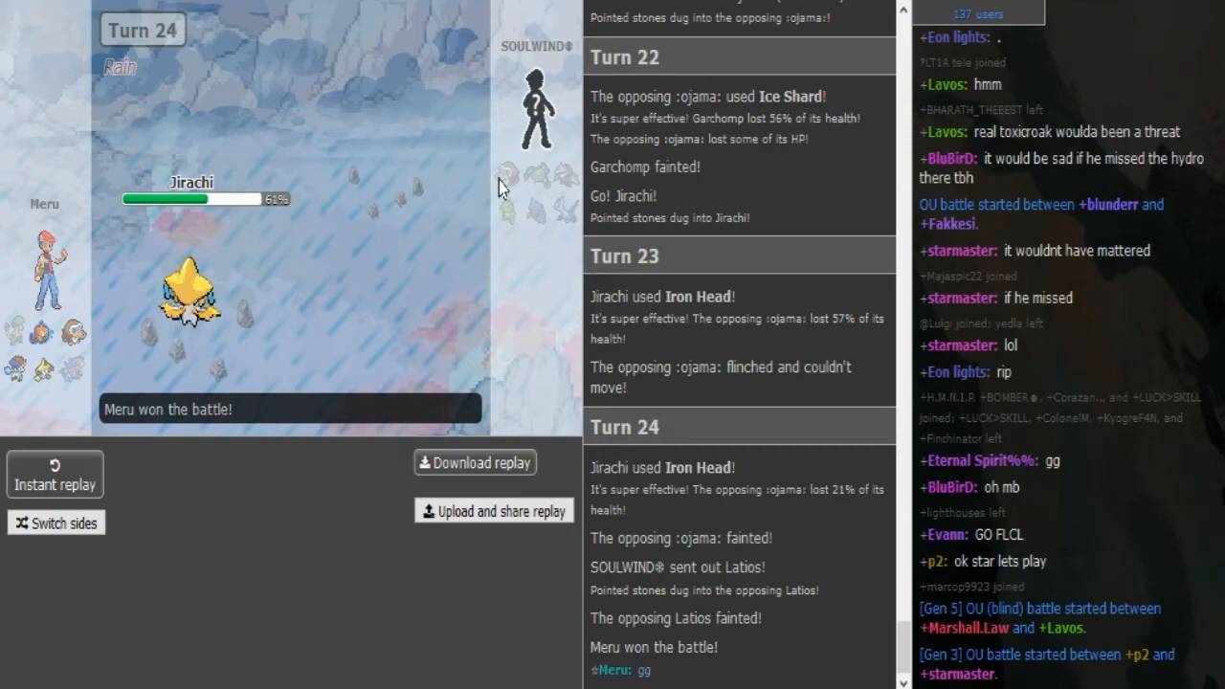